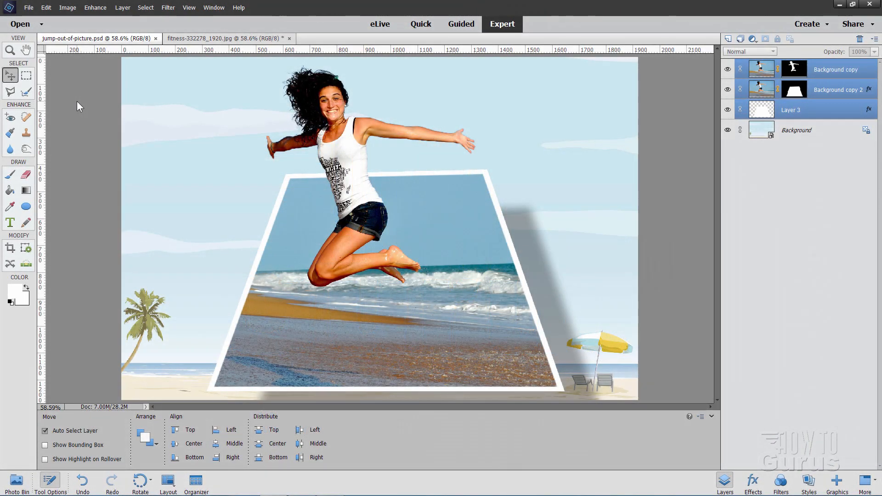
{"action": "mouse_move", "coordinate": [246, 79]}
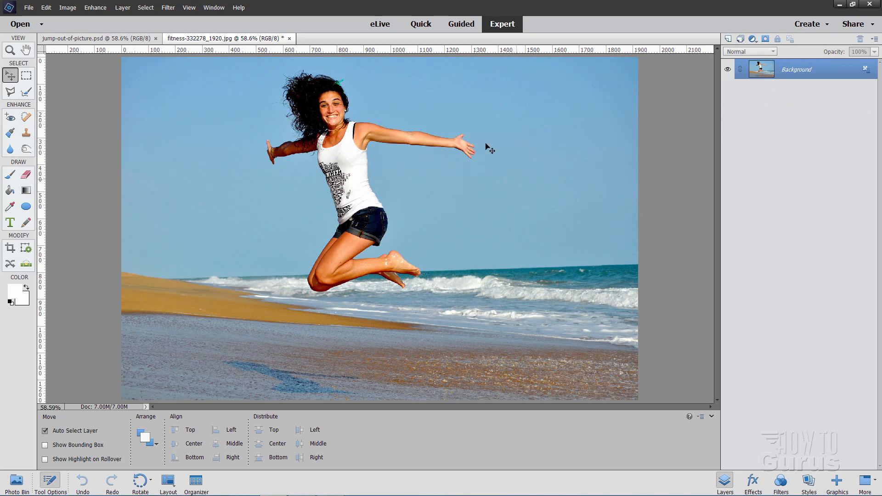
{"action": "mouse_move", "coordinate": [294, 231]}
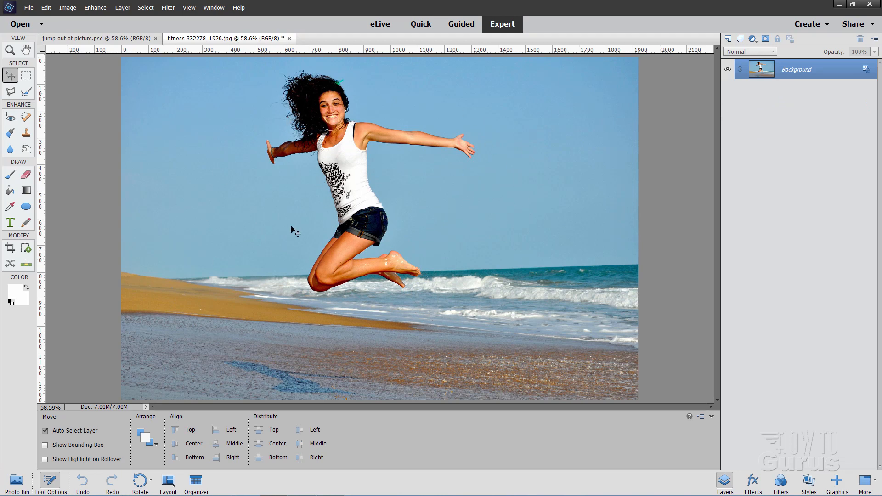
{"action": "mouse_move", "coordinate": [282, 231]}
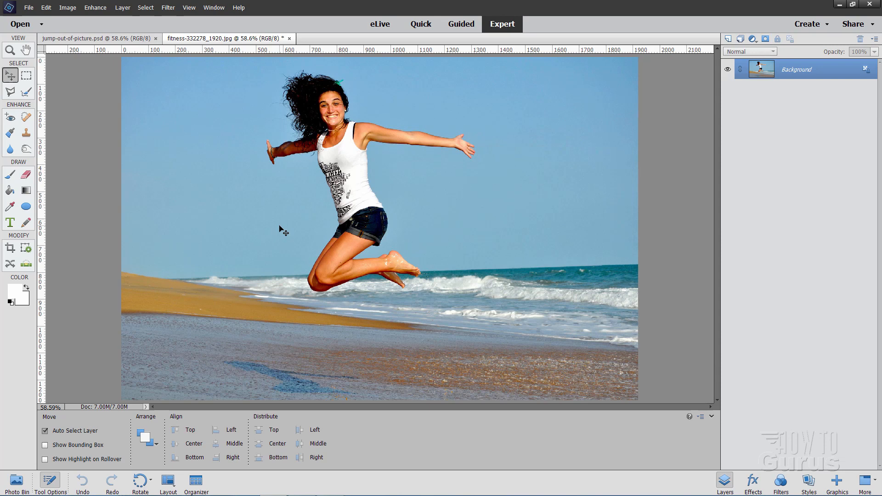
{"action": "mouse_move", "coordinate": [683, 144]}
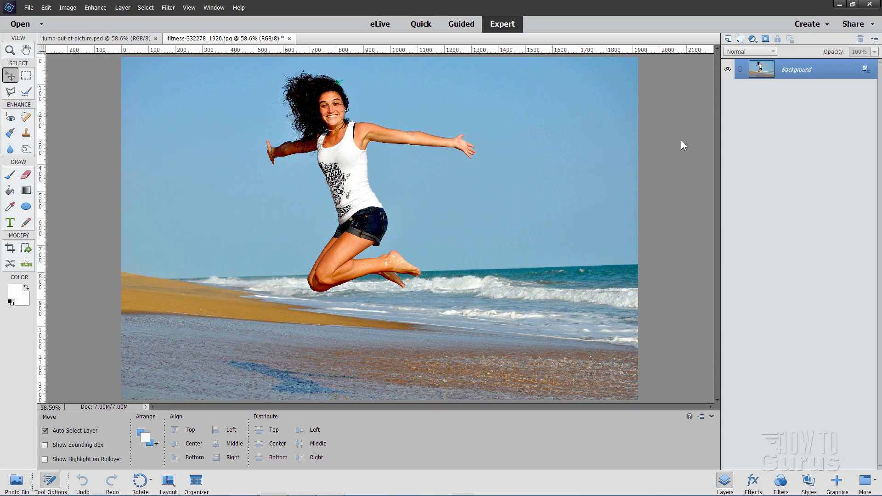
{"action": "mouse_move", "coordinate": [493, 281]}
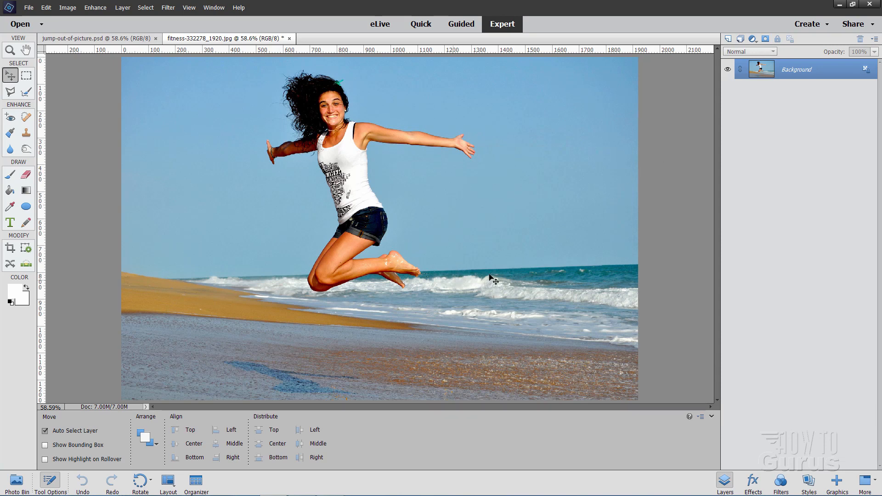
{"action": "mouse_move", "coordinate": [364, 333]}
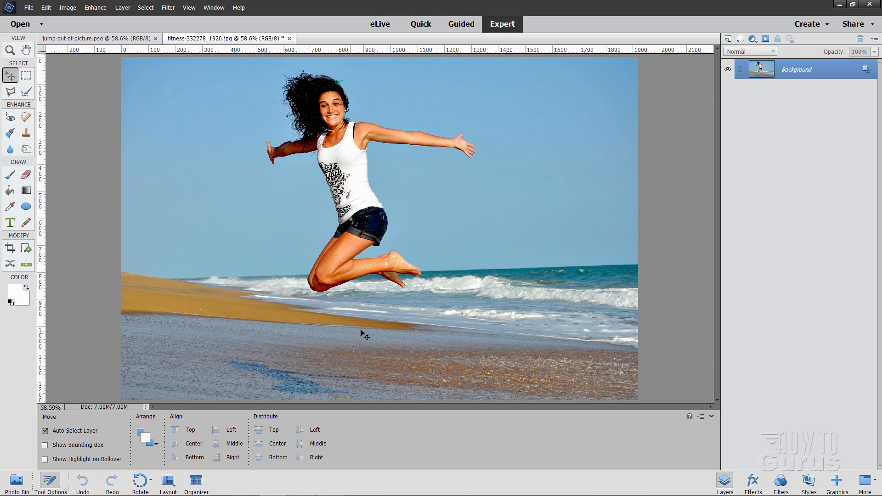
{"action": "mouse_move", "coordinate": [526, 264]}
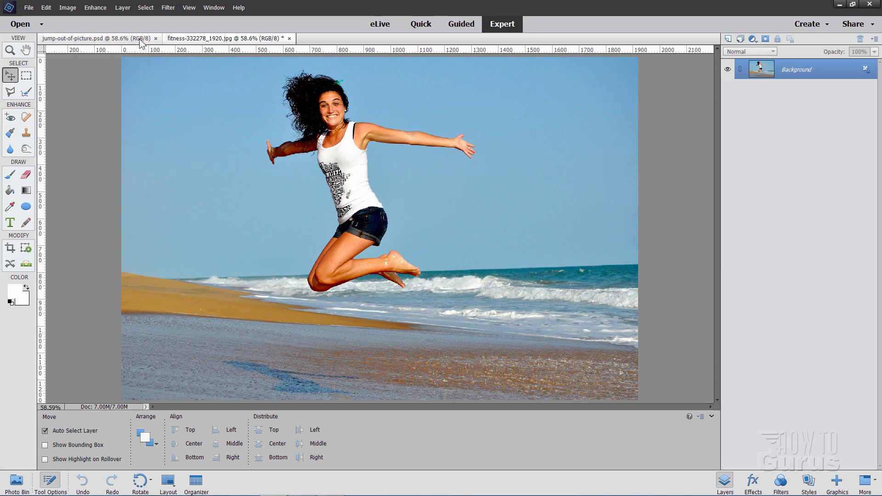
Step: Close jump-out-of-picture.psd and duplicate the beach photo's Background layer as 'Background copy'
{"action": "left_click", "coordinate": [155, 38]}
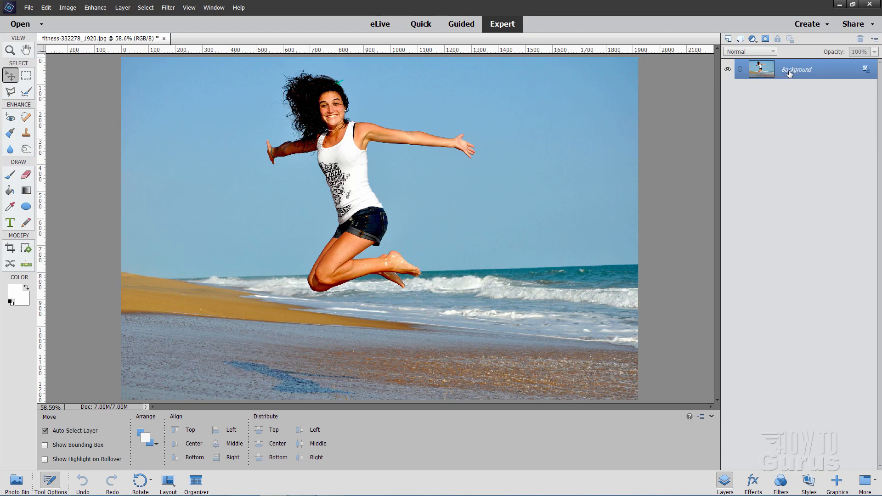
{"action": "left_click", "coordinate": [825, 93]}
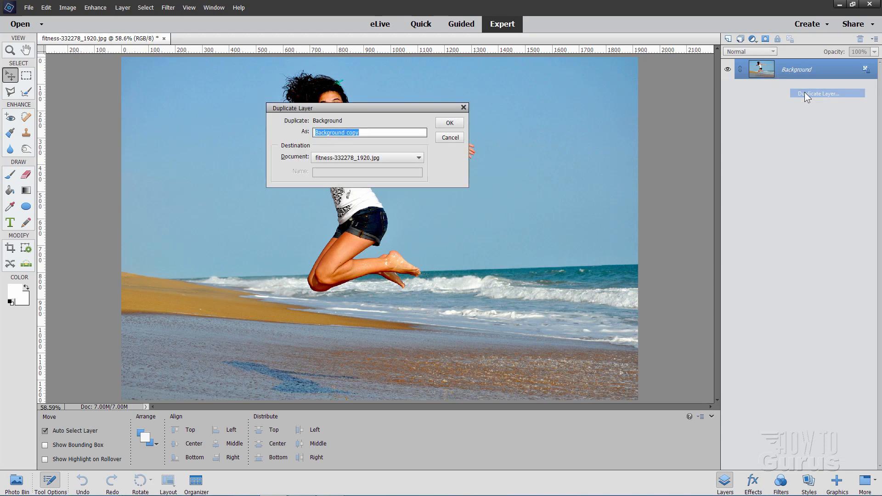
{"action": "left_click", "coordinate": [449, 122]}
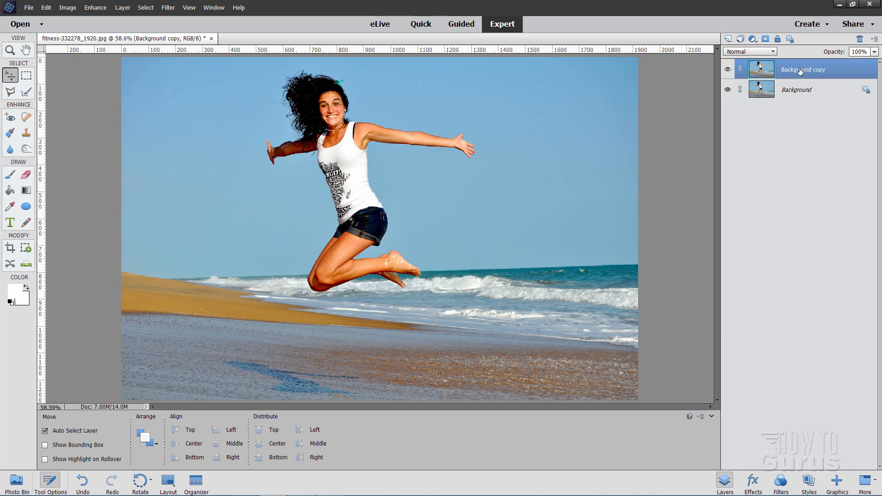
{"action": "mouse_move", "coordinate": [385, 181]}
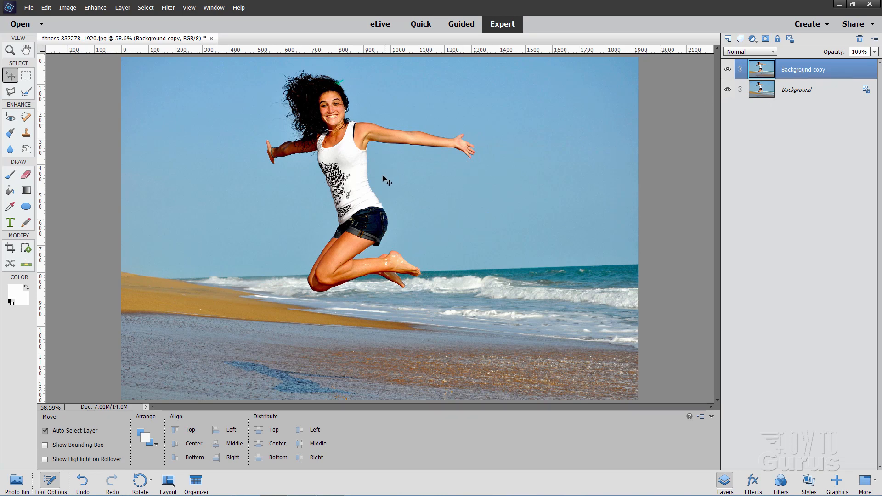
{"action": "mouse_move", "coordinate": [318, 229]}
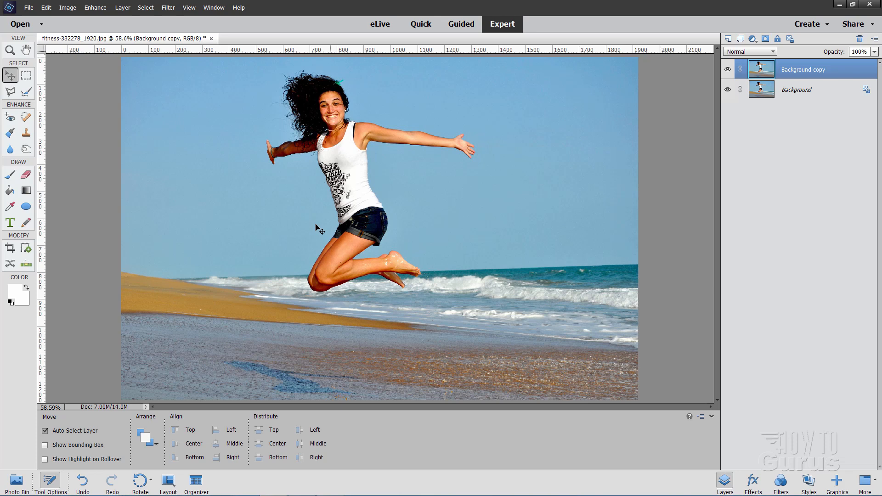
{"action": "mouse_move", "coordinate": [455, 211]}
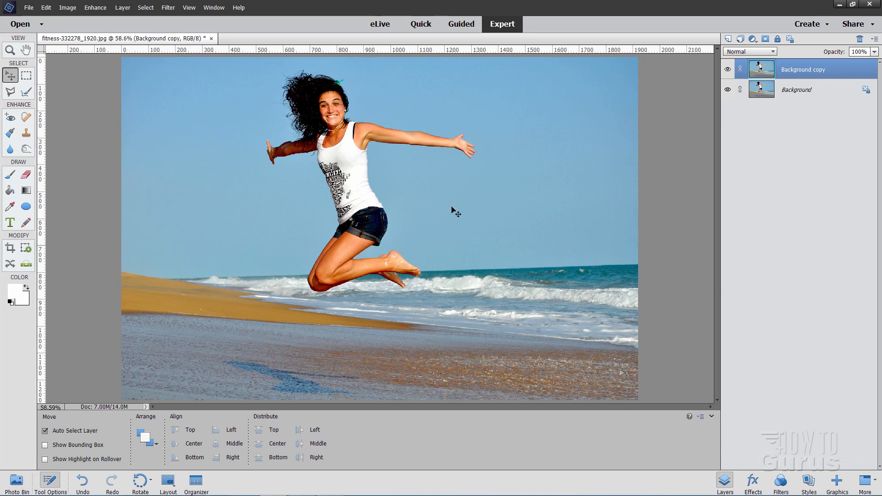
{"action": "mouse_move", "coordinate": [16, 311]}
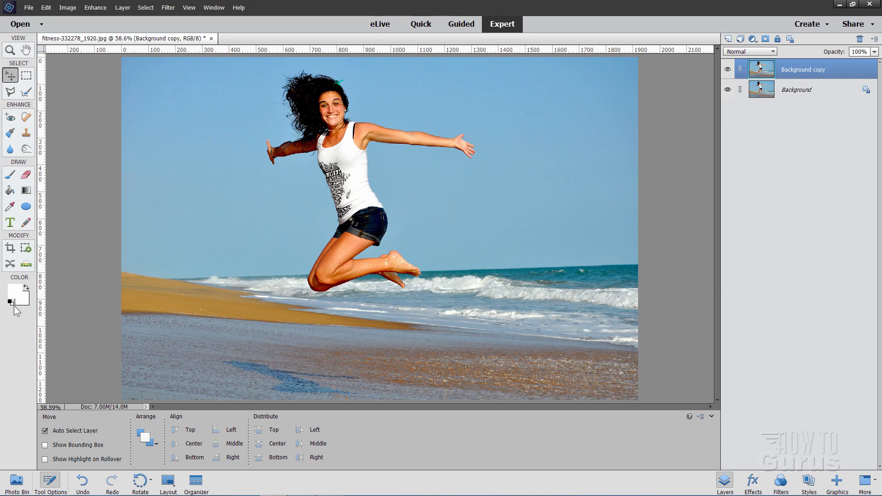
Step: Reset colours to default black/white and zoom to 200% on the girl's head and arms
{"action": "left_click", "coordinate": [10, 50]}
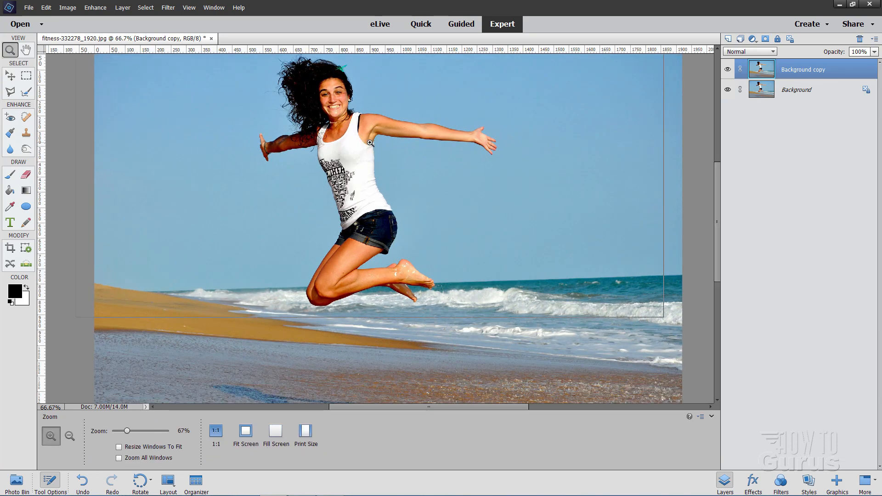
{"action": "left_click", "coordinate": [215, 430]}
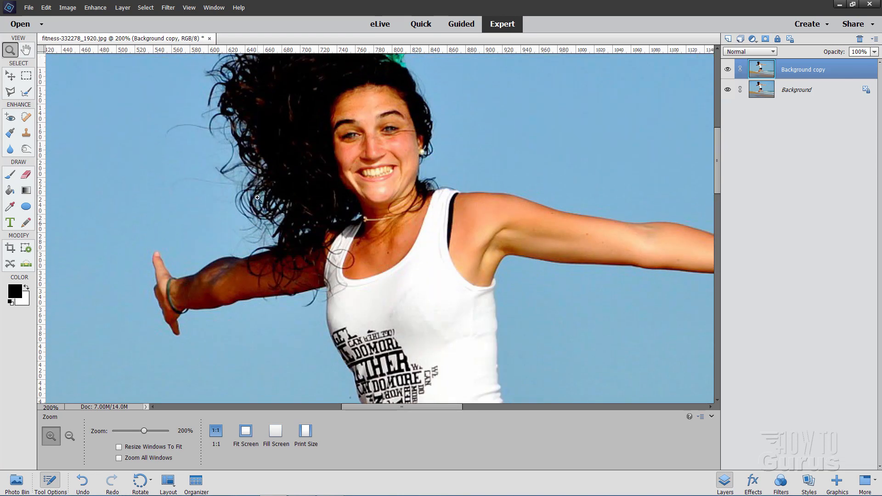
{"action": "scroll", "scroll_direction": "down", "scroll_amount": 3}
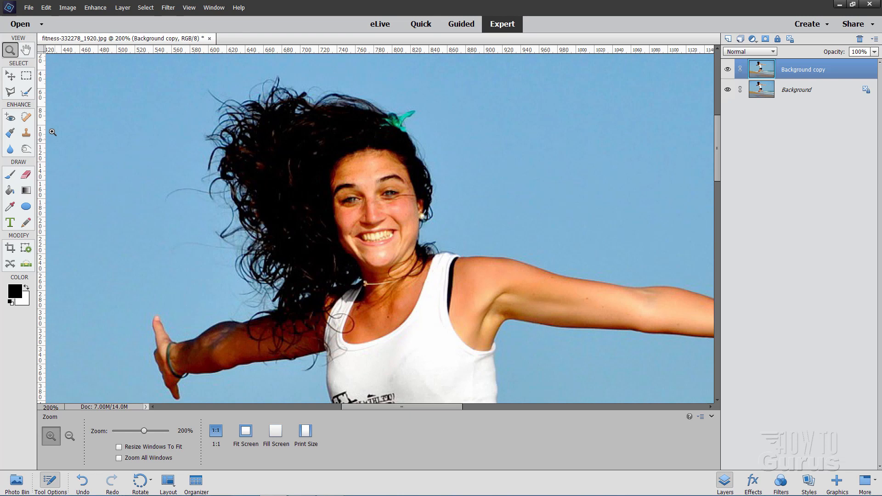
Step: Quick-select the girl's hair, both arms, right hand, tank top, torso and denim shorts down to her legs
{"action": "left_click", "coordinate": [26, 92]}
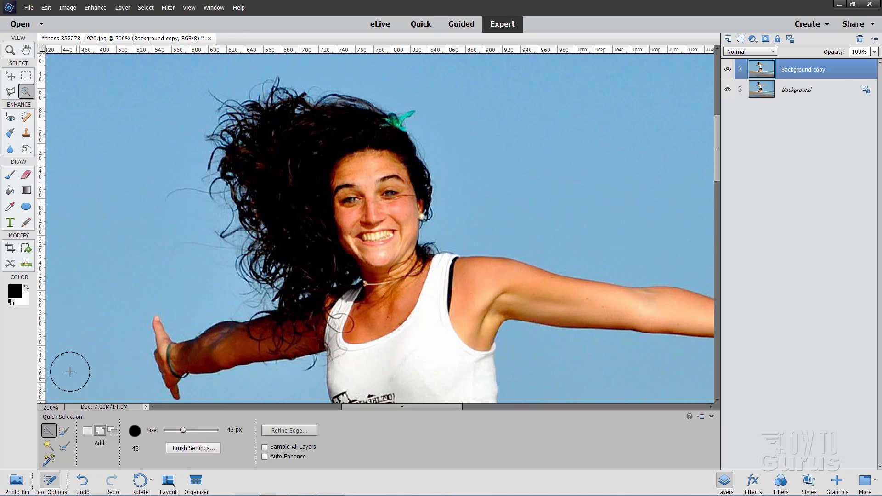
{"action": "mouse_move", "coordinate": [173, 417]}
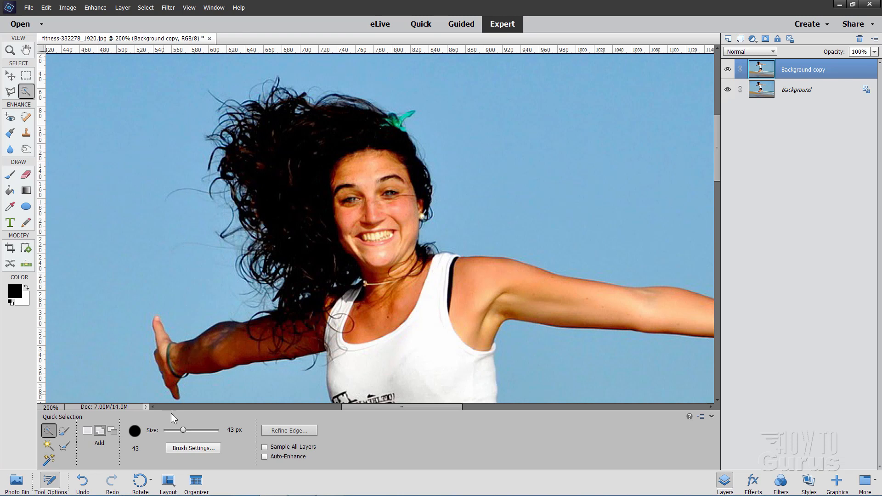
{"action": "left_click_drag", "start_coordinate": [182, 430], "coordinate": [173, 430]}
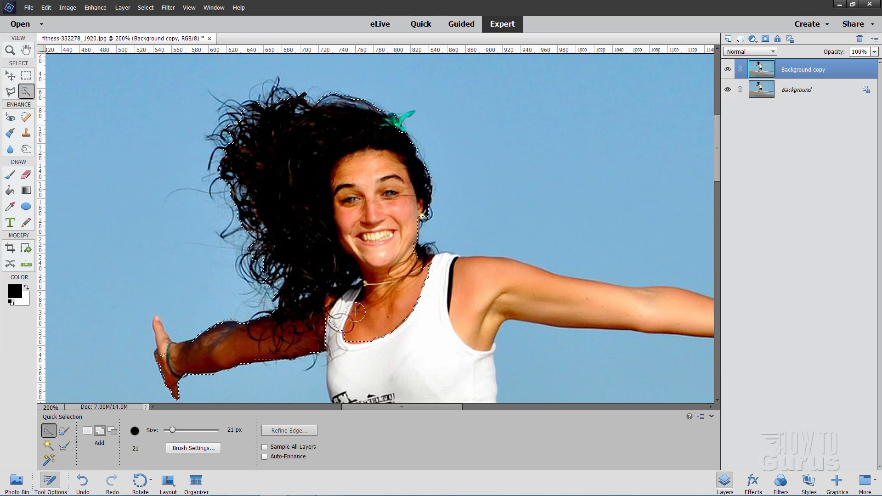
{"action": "left_click_drag", "start_coordinate": [355, 311], "coordinate": [445, 326]}
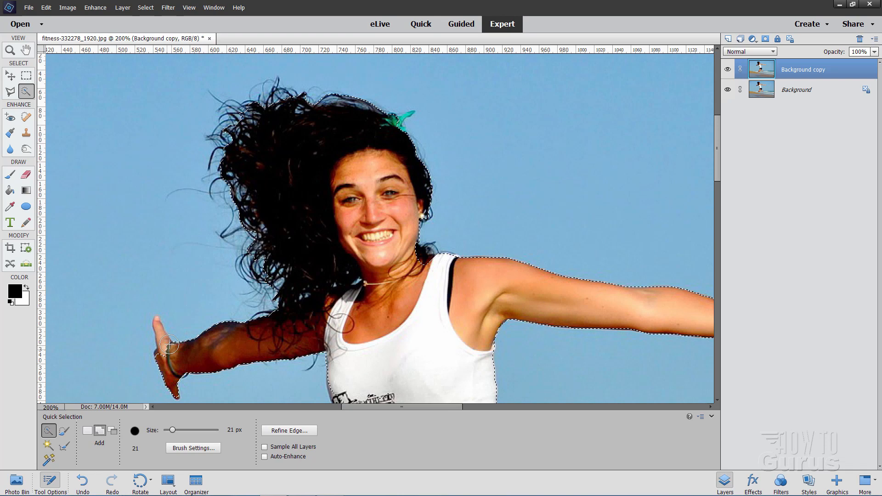
{"action": "left_click_drag", "start_coordinate": [172, 430], "coordinate": [170, 431]}
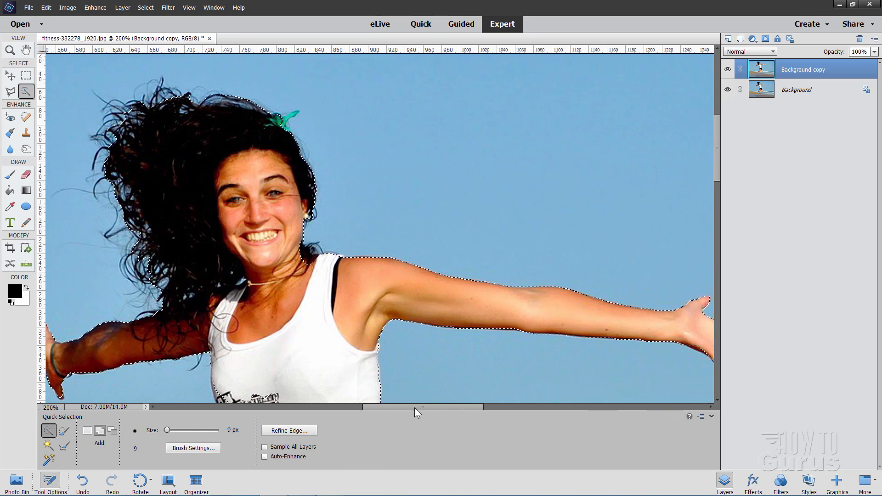
{"action": "left_click_drag", "start_coordinate": [422, 408], "coordinate": [461, 407]}
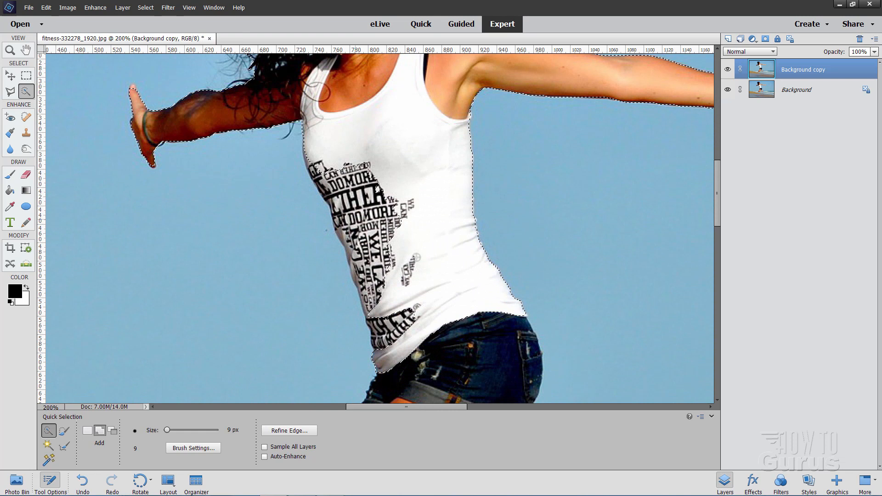
{"action": "scroll", "scroll_direction": "down", "scroll_amount": 3}
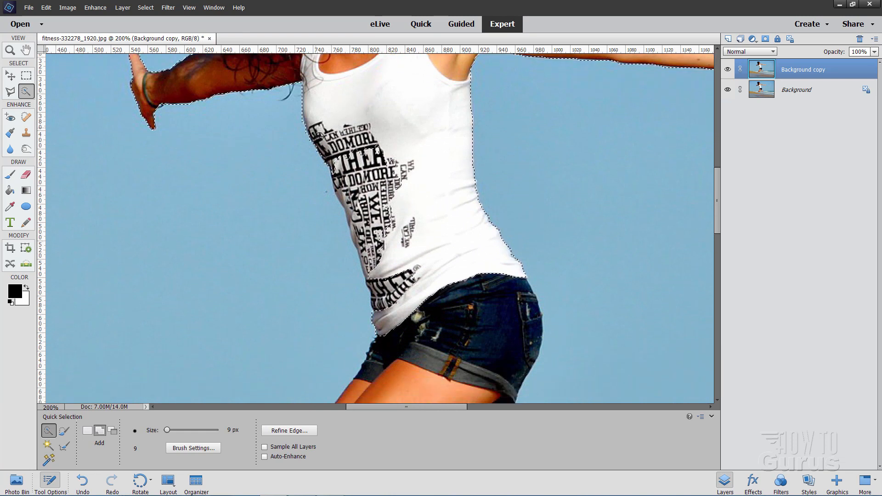
{"action": "left_click_drag", "start_coordinate": [324, 140], "coordinate": [352, 230]}
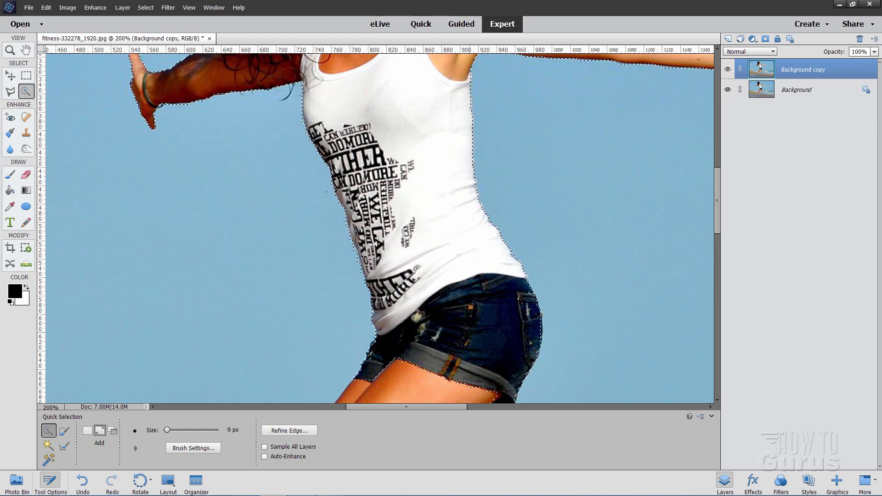
{"action": "scroll", "scroll_direction": "down", "scroll_amount": 3}
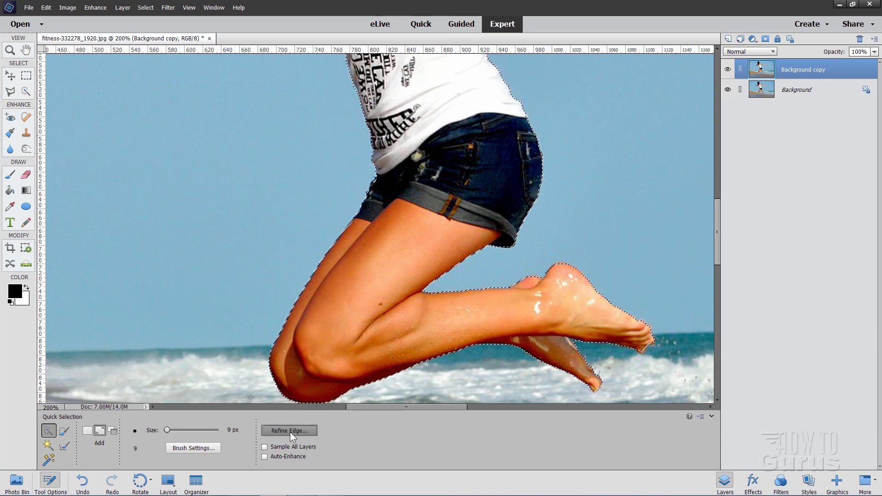
Step: Bring up Refine Edge and preview the girl's selection as a coloured Overlay
{"action": "left_click", "coordinate": [288, 430]}
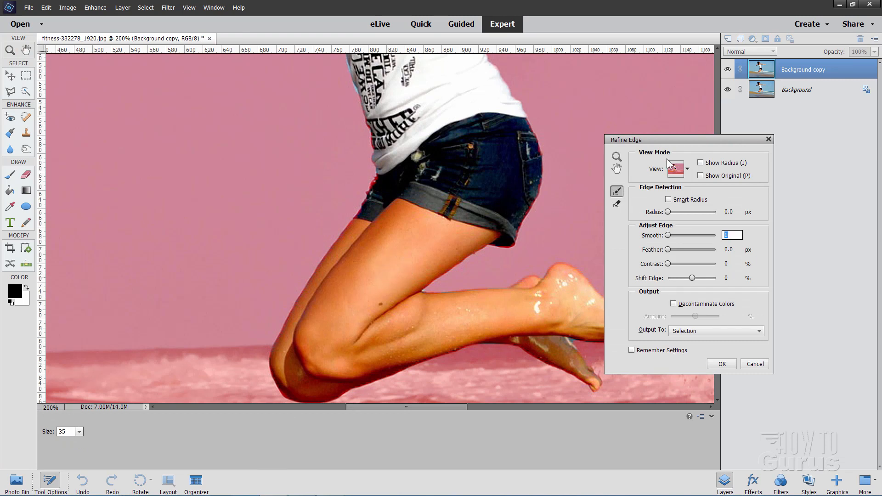
{"action": "left_click", "coordinate": [677, 169]}
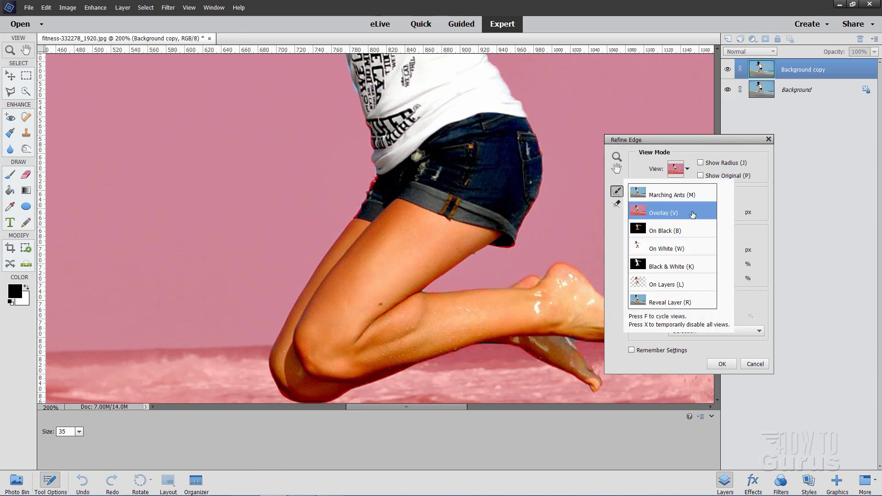
{"action": "left_click", "coordinate": [672, 212]}
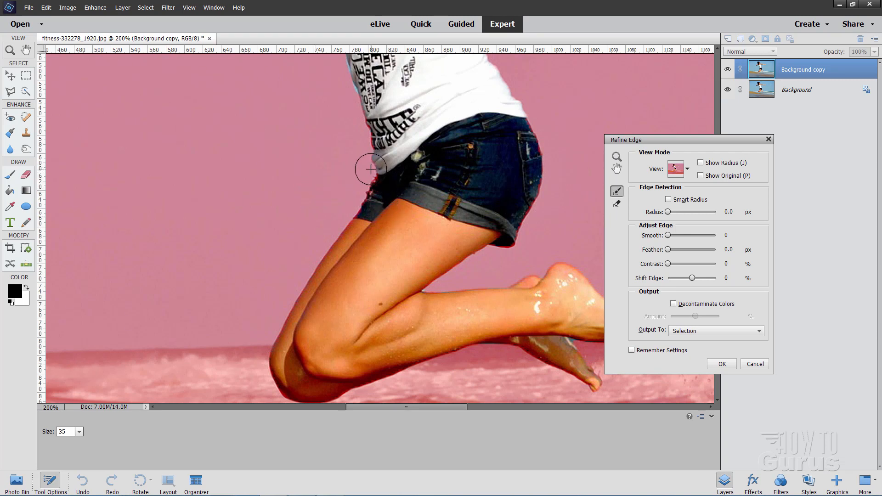
{"action": "mouse_move", "coordinate": [663, 197]}
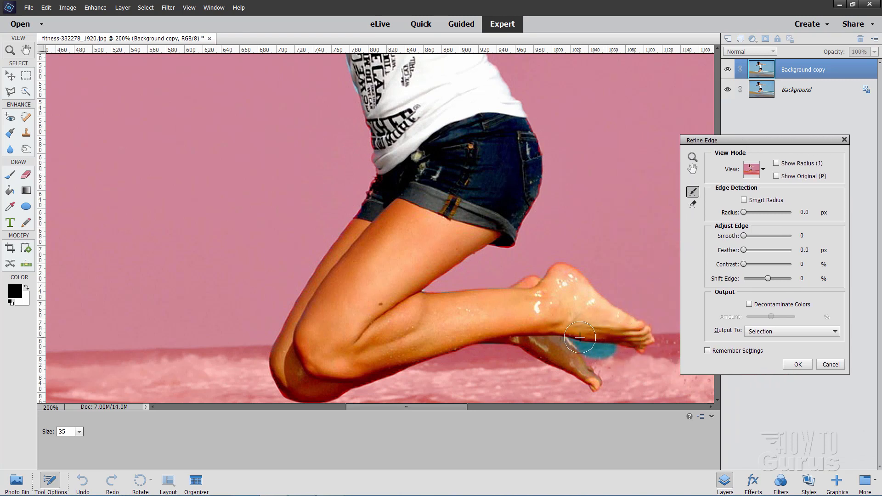
Step: Brush the Refine Radius tool along her feet, flying hair and beneath the outstretched arm
{"action": "left_click_drag", "start_coordinate": [580, 337], "coordinate": [570, 369]}
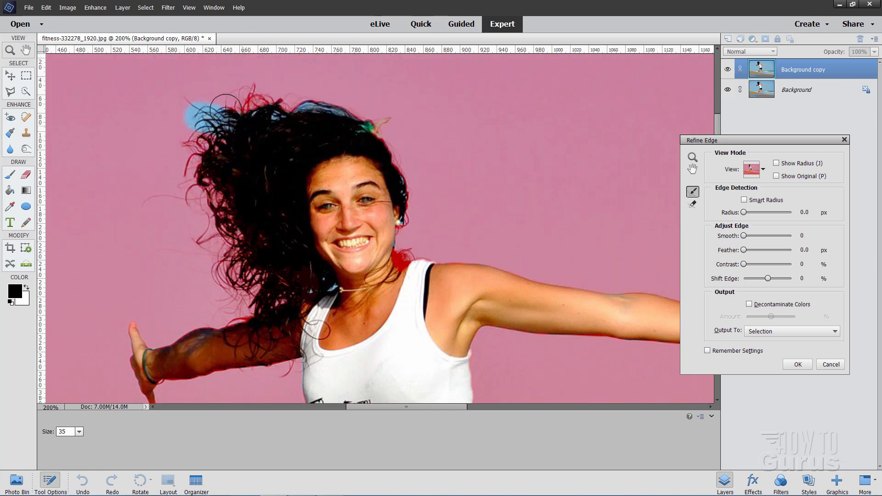
{"action": "left_click_drag", "start_coordinate": [225, 104], "coordinate": [383, 123]}
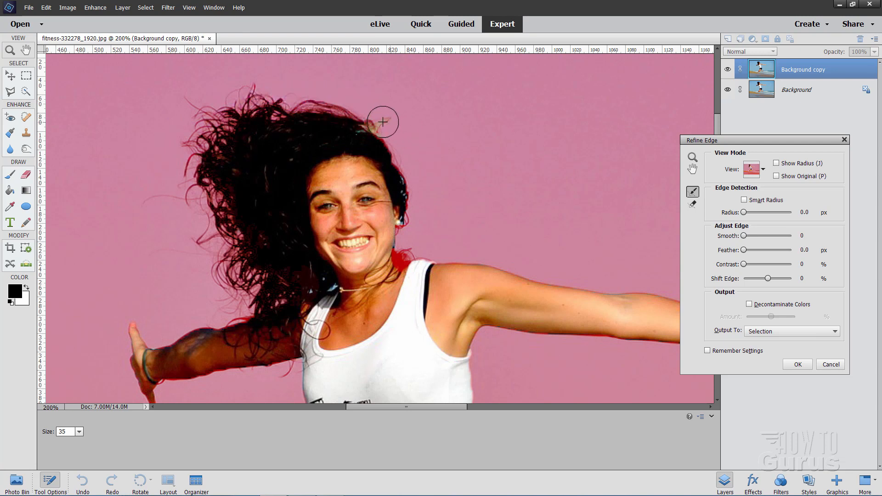
{"action": "left_click_drag", "start_coordinate": [382, 122], "coordinate": [423, 246]}
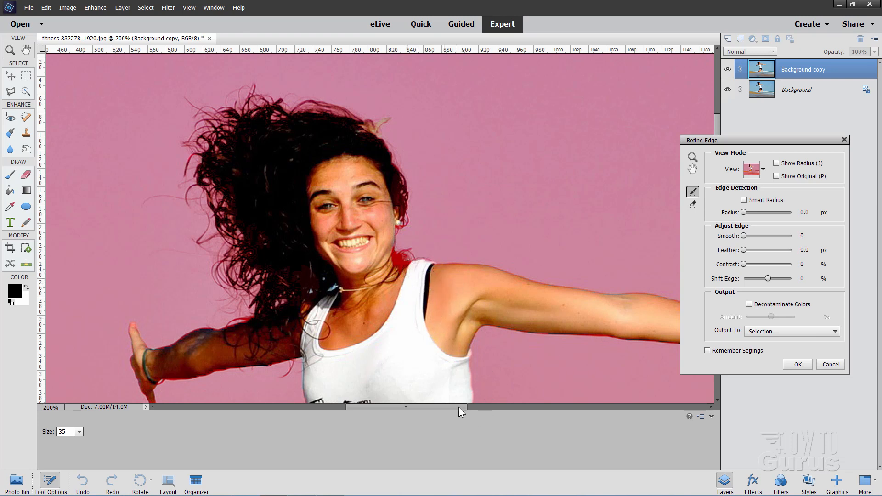
{"action": "left_click_drag", "start_coordinate": [405, 406], "coordinate": [452, 406]}
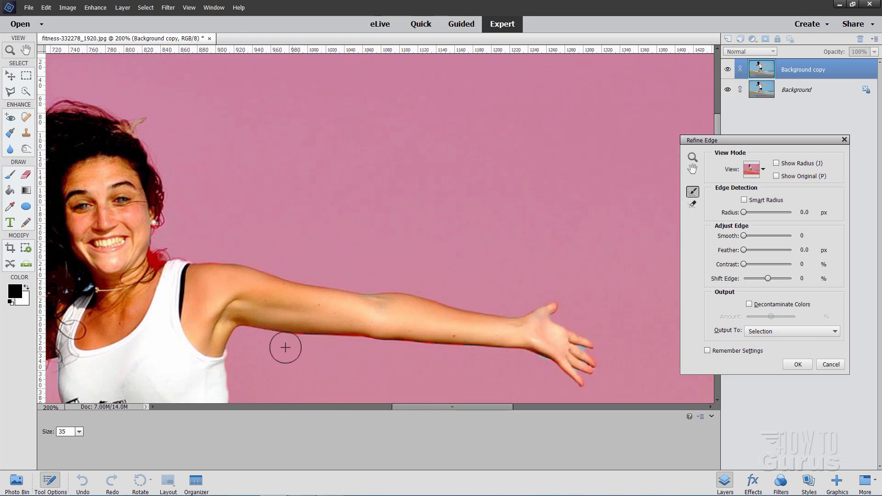
{"action": "left_click_drag", "start_coordinate": [285, 348], "coordinate": [403, 365]}
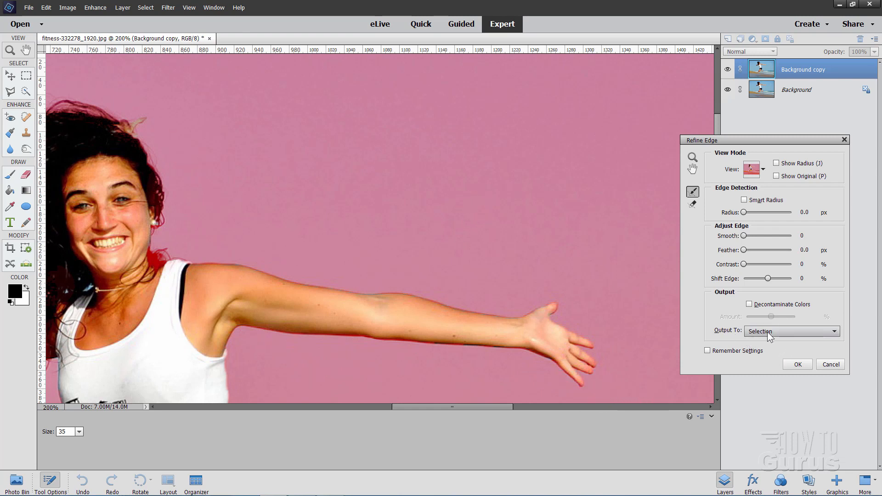
Step: Output the refined selection to a New Layer with Layer Mask and apply it
{"action": "left_click", "coordinate": [790, 330]}
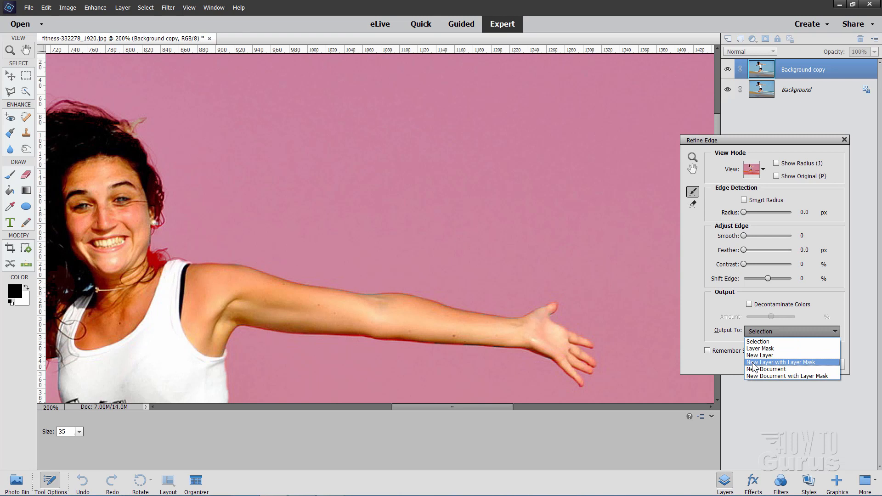
{"action": "left_click", "coordinate": [781, 362]}
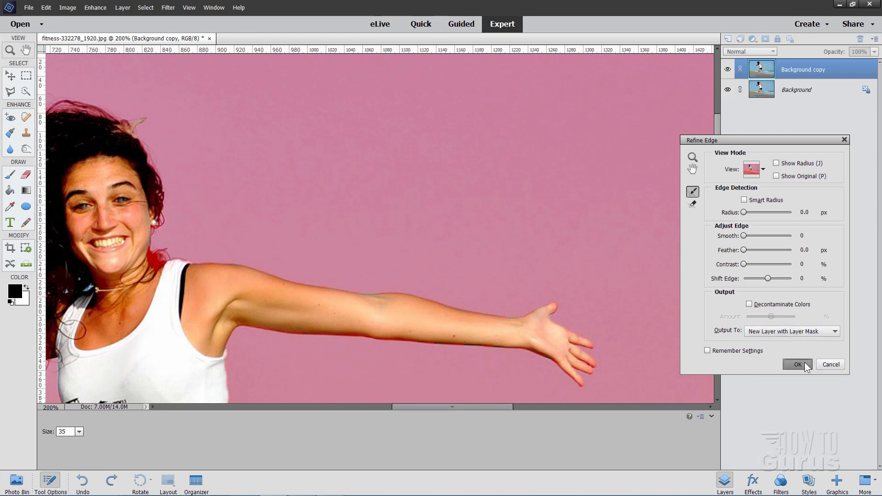
{"action": "left_click", "coordinate": [797, 365]}
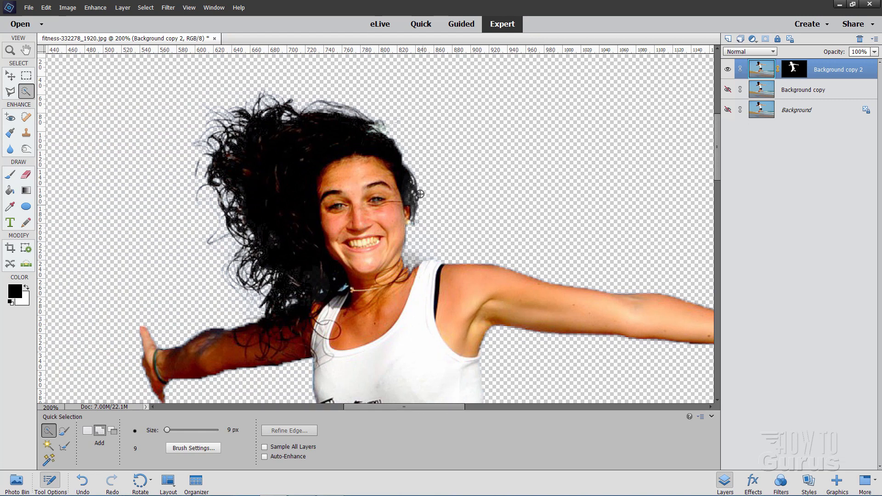
{"action": "mouse_move", "coordinate": [222, 239]}
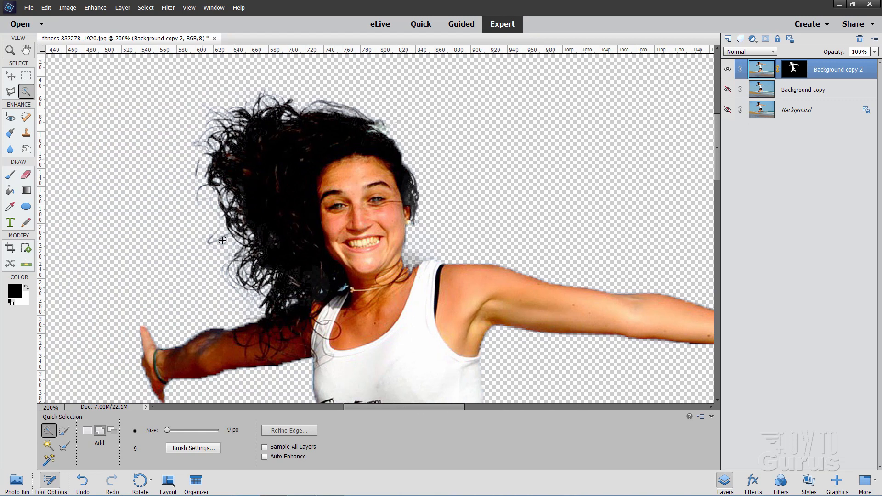
{"action": "mouse_move", "coordinate": [606, 192]}
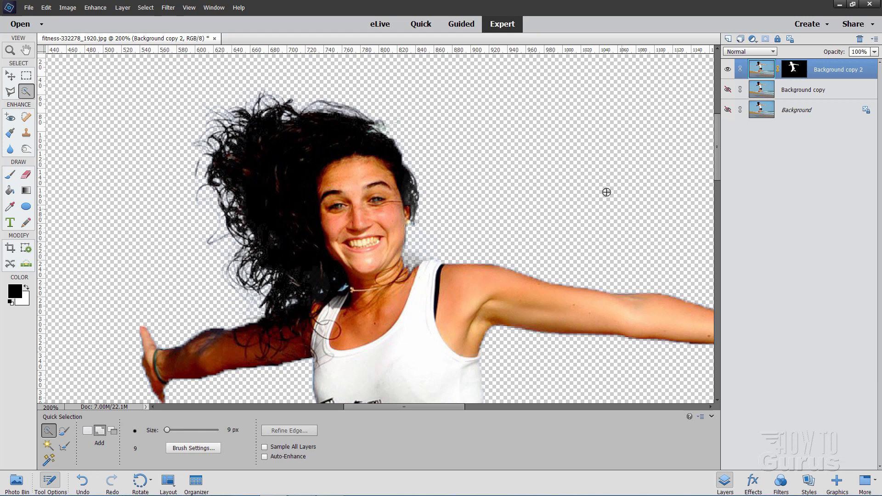
{"action": "mouse_move", "coordinate": [722, 174]}
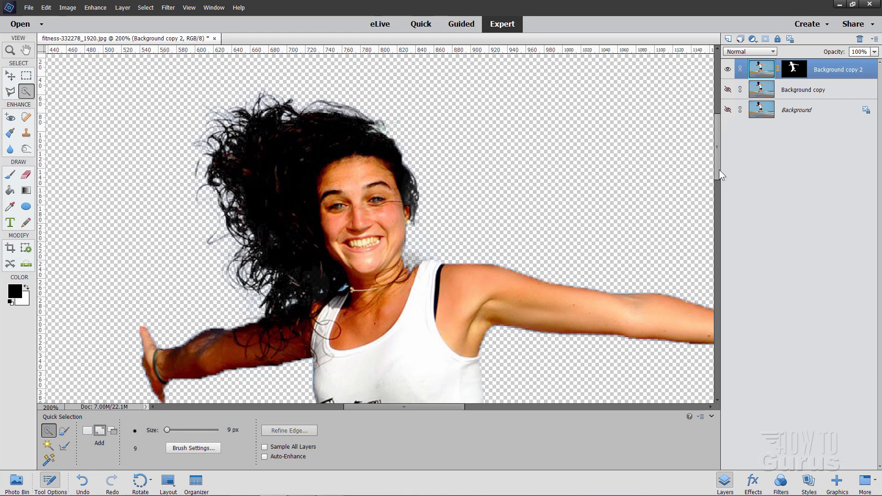
{"action": "scroll", "scroll_direction": "down", "scroll_amount": 3}
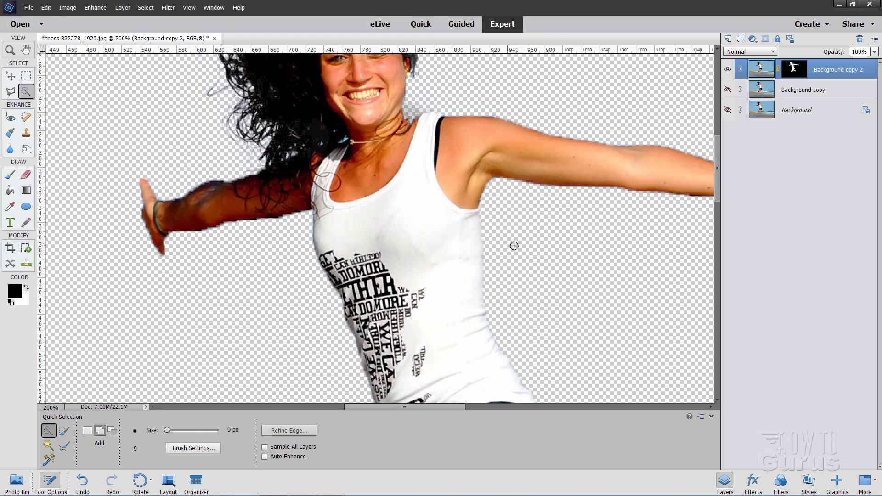
{"action": "mouse_move", "coordinate": [588, 258]}
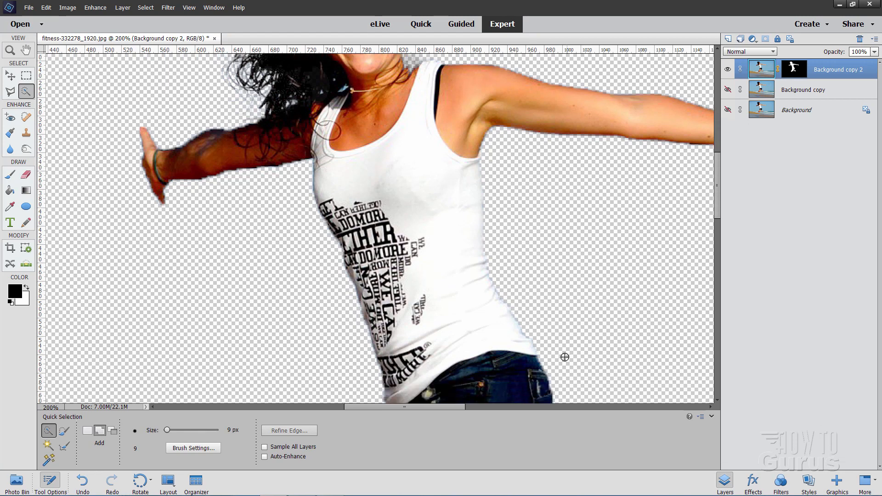
{"action": "mouse_move", "coordinate": [478, 239]}
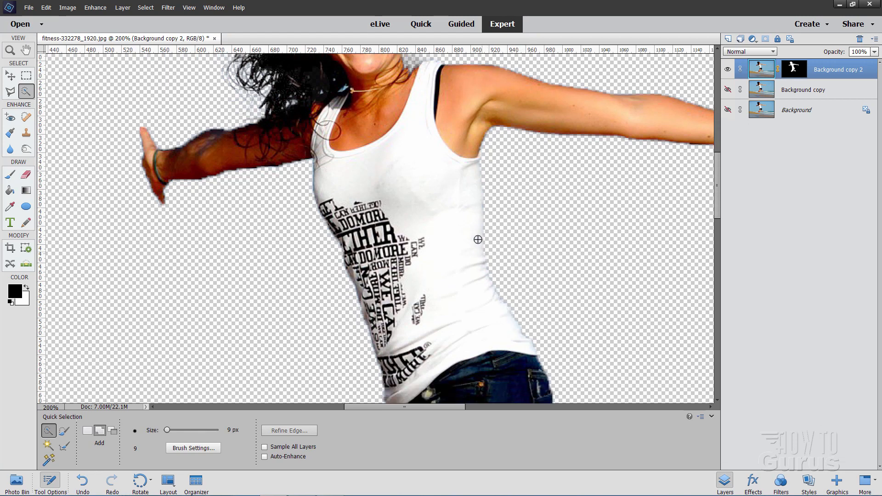
{"action": "mouse_move", "coordinate": [560, 190]}
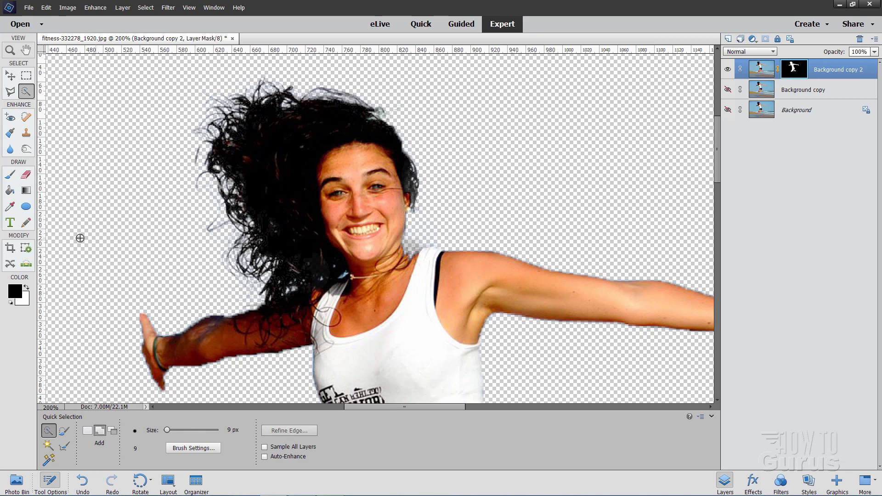
{"action": "left_click", "coordinate": [10, 51]}
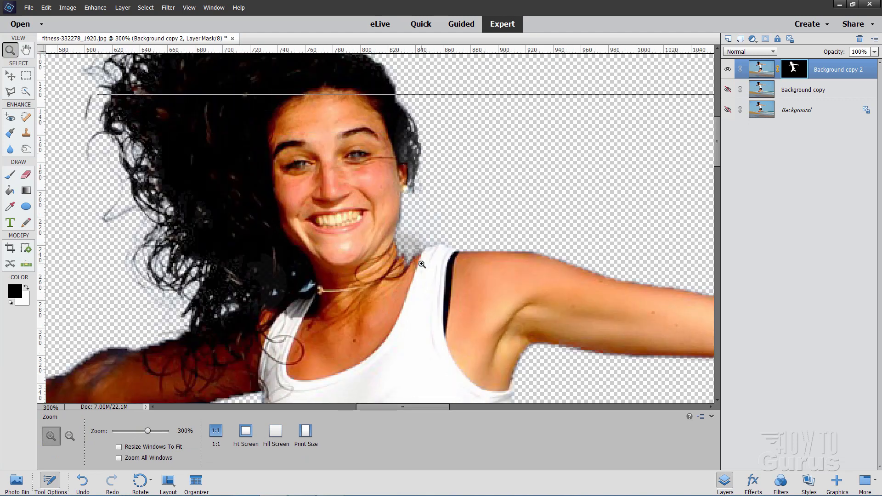
Step: At 400% with a 9 px brush, paint black/white on the layer mask to clean specks beside the neck and hair
{"action": "left_click", "coordinate": [50, 435]}
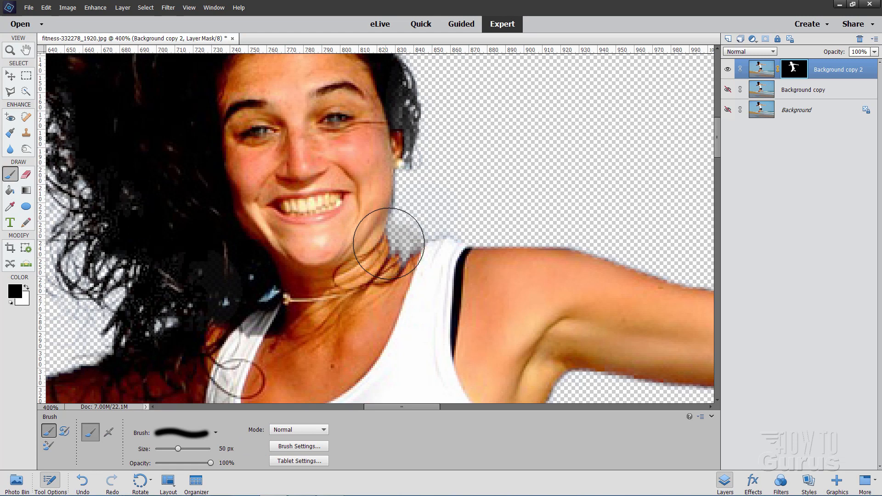
{"action": "left_click", "coordinate": [215, 432]}
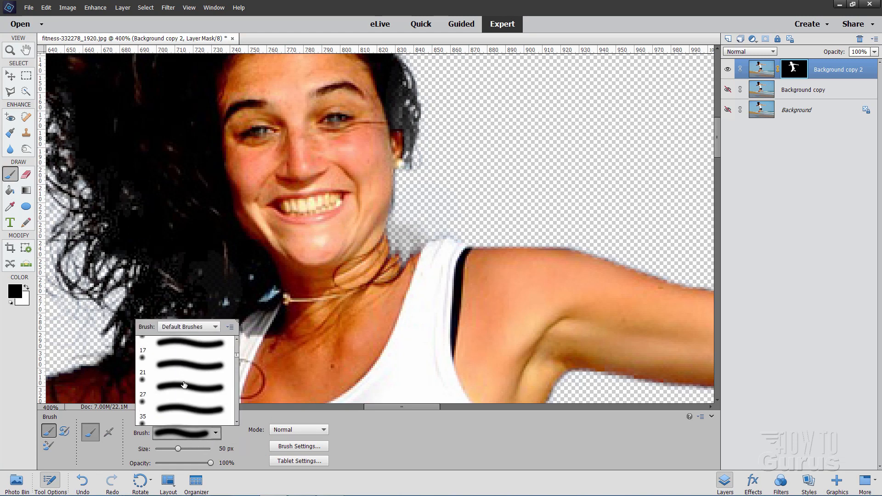
{"action": "left_click", "coordinate": [186, 394]}
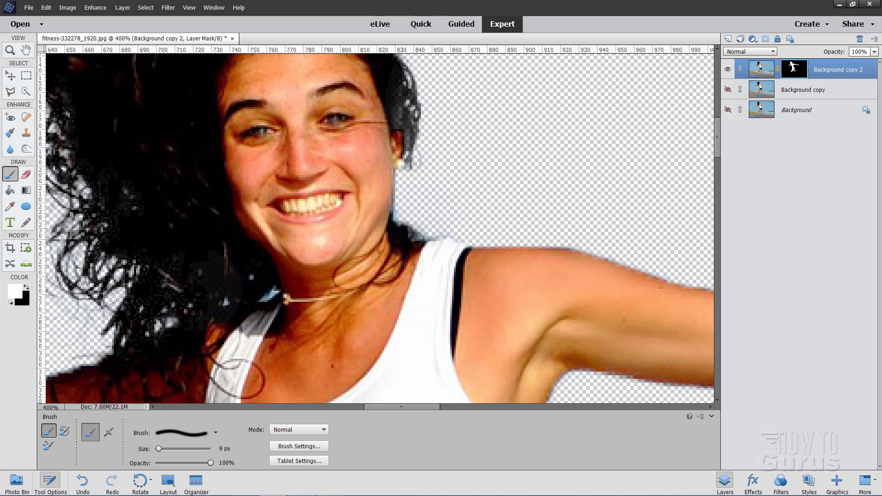
{"action": "left_click", "coordinate": [411, 231]}
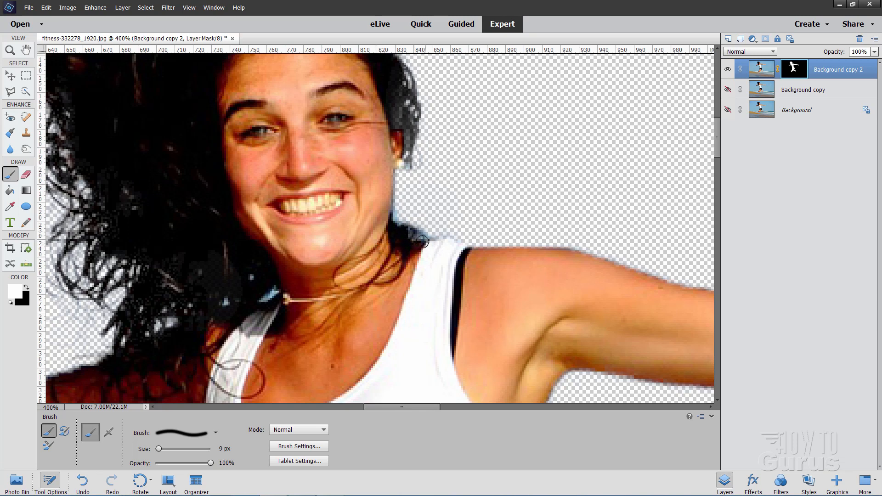
{"action": "mouse_move", "coordinate": [426, 210]}
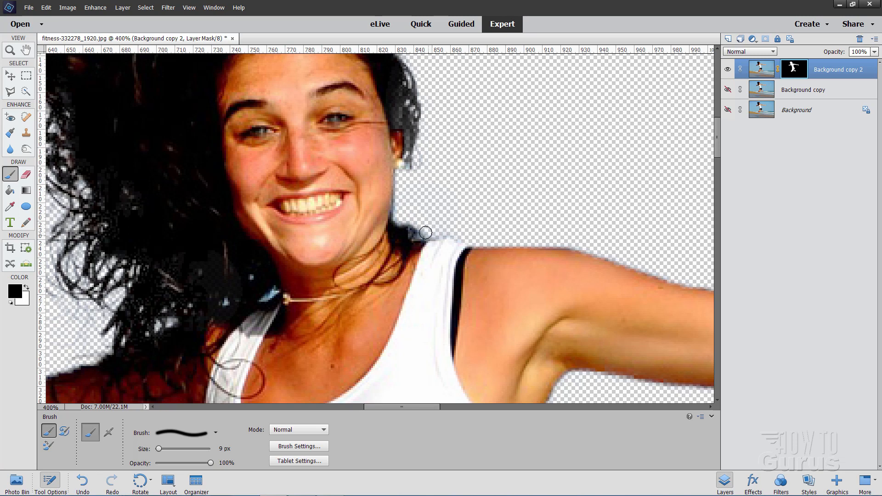
{"action": "mouse_move", "coordinate": [455, 230]}
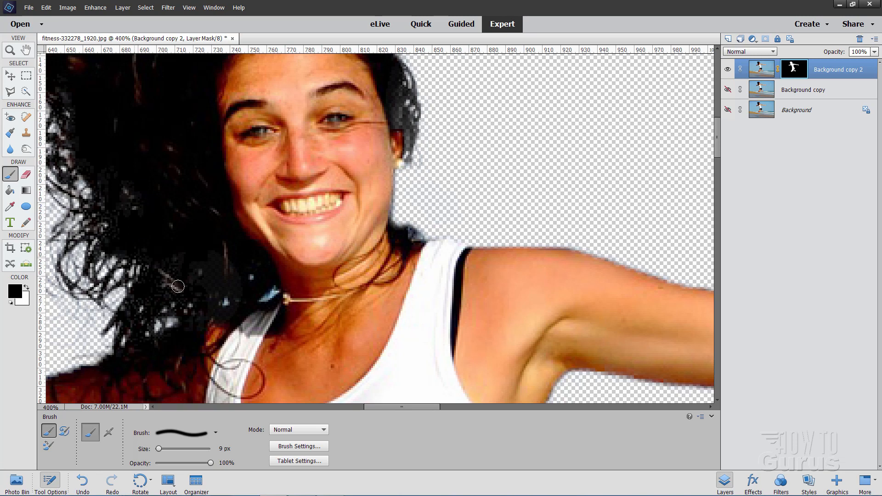
{"action": "left_click", "coordinate": [9, 50]}
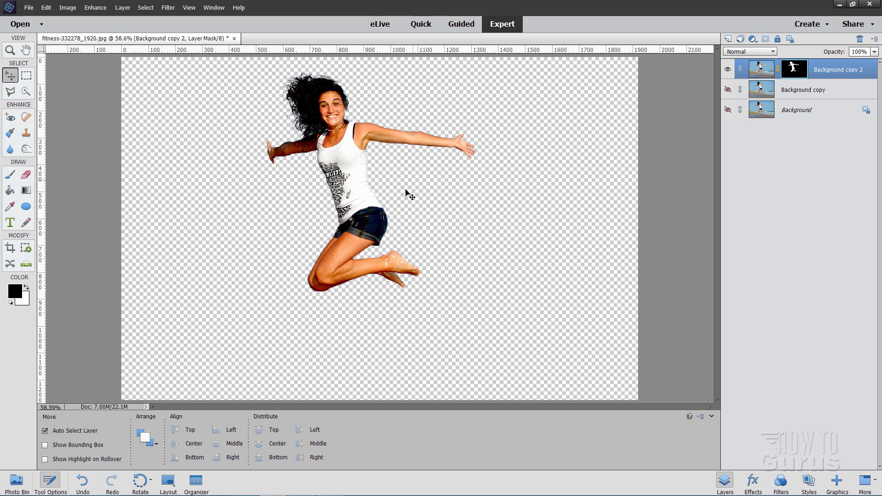
{"action": "mouse_move", "coordinate": [351, 164]}
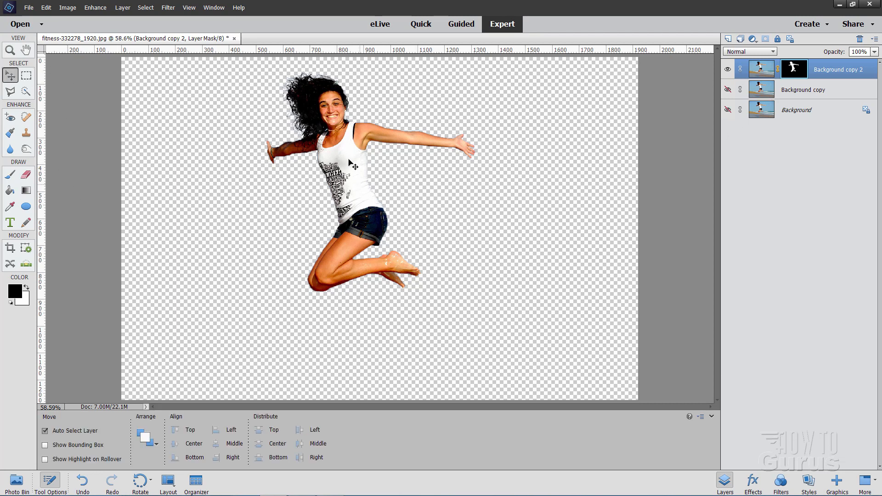
Step: Show the beach photo, undo the accidental move of the cut-out and make Background copy active
{"action": "left_click", "coordinate": [728, 90]}
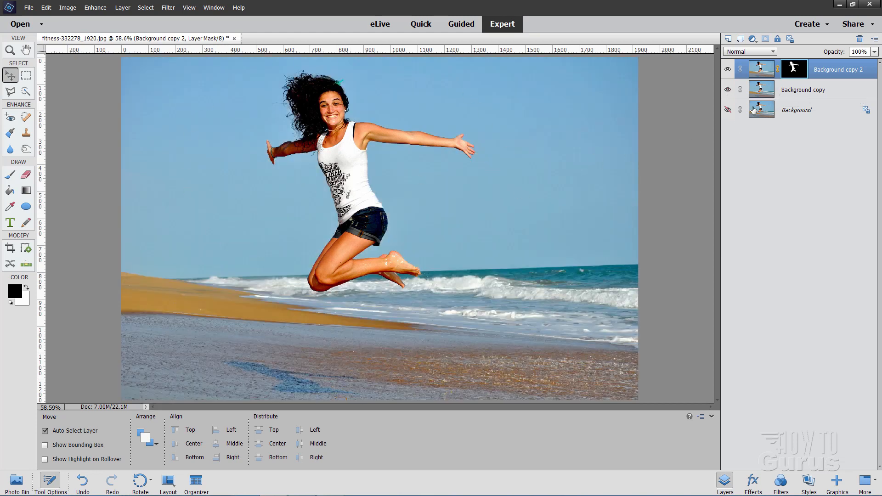
{"action": "mouse_move", "coordinate": [763, 69]}
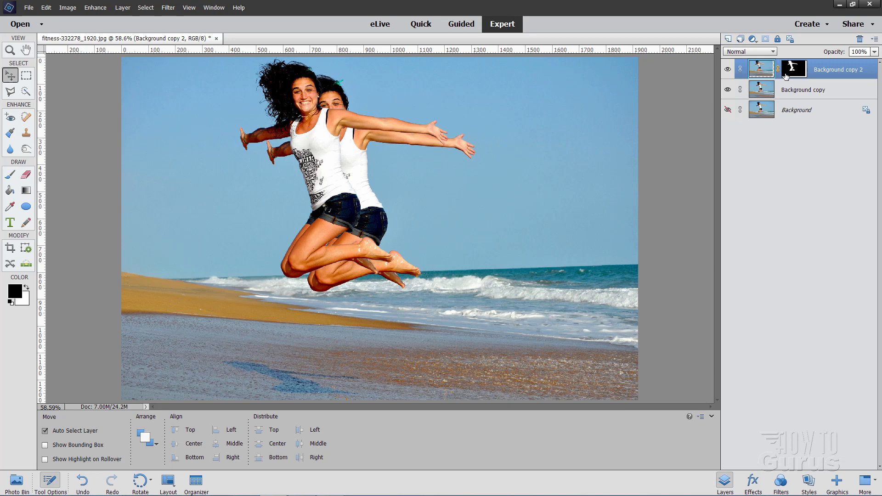
{"action": "left_click", "coordinate": [46, 7]}
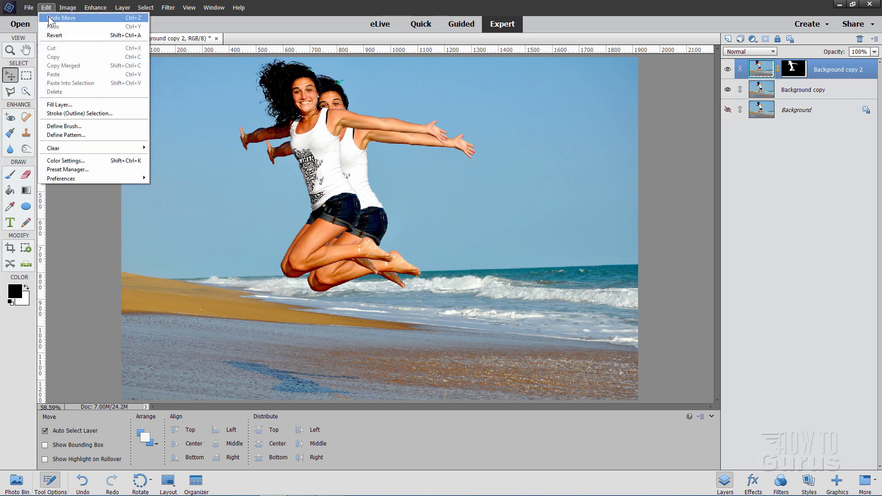
{"action": "left_click", "coordinate": [62, 18]}
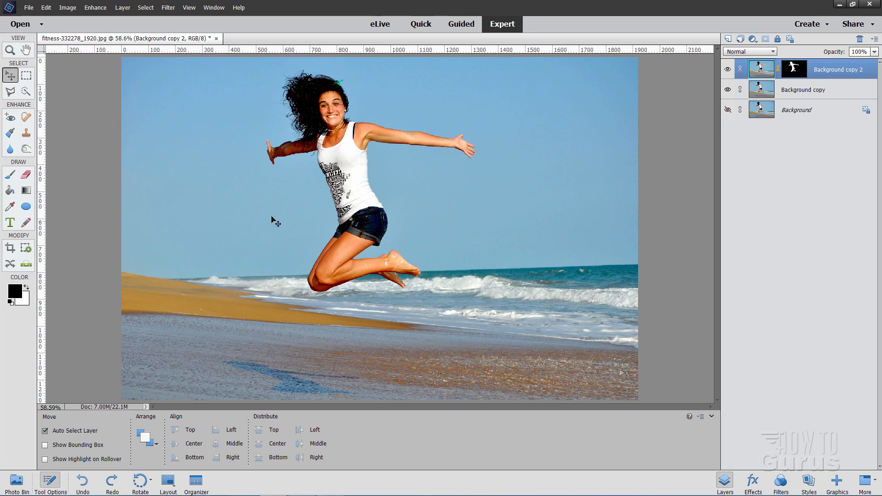
{"action": "mouse_move", "coordinate": [400, 180]}
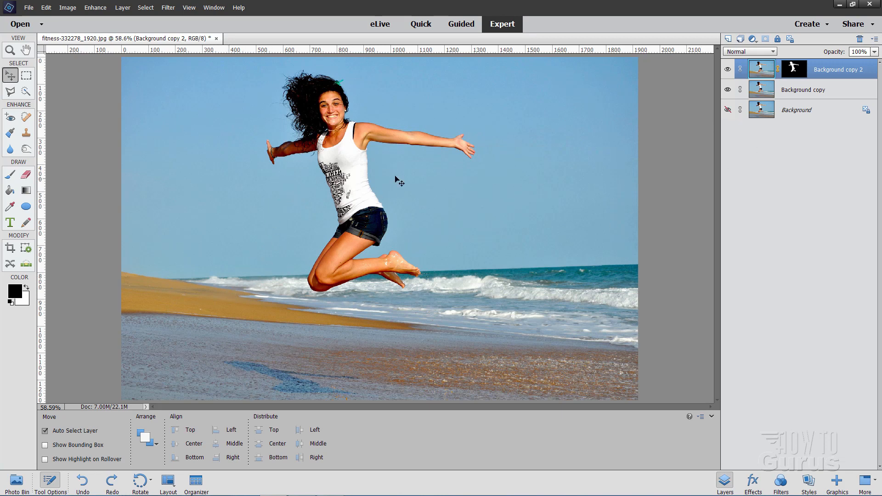
{"action": "left_click", "coordinate": [805, 90]}
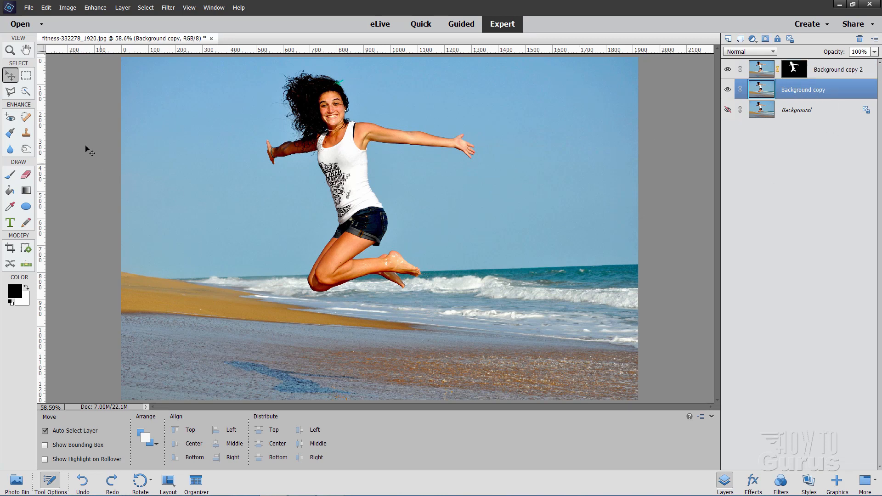
Step: Pick the Polygonal Lasso to draw the tilted four-sided frame selection
{"action": "left_click", "coordinate": [11, 91]}
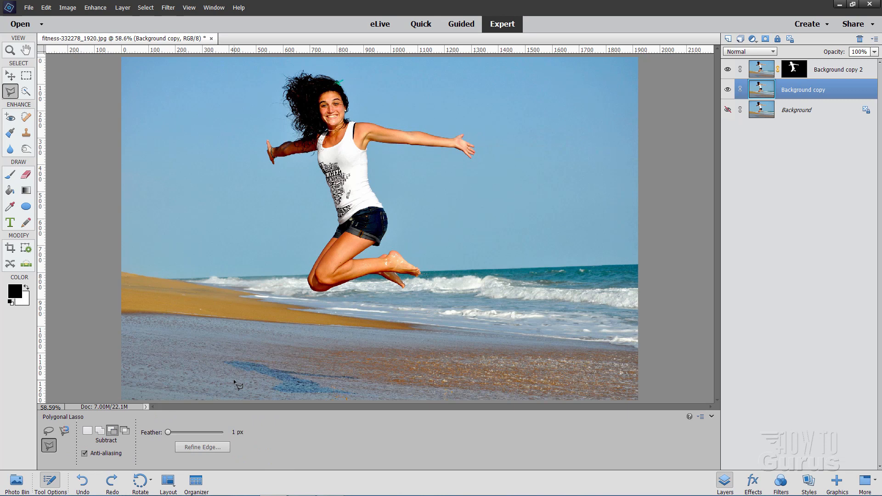
{"action": "mouse_move", "coordinate": [423, 214]}
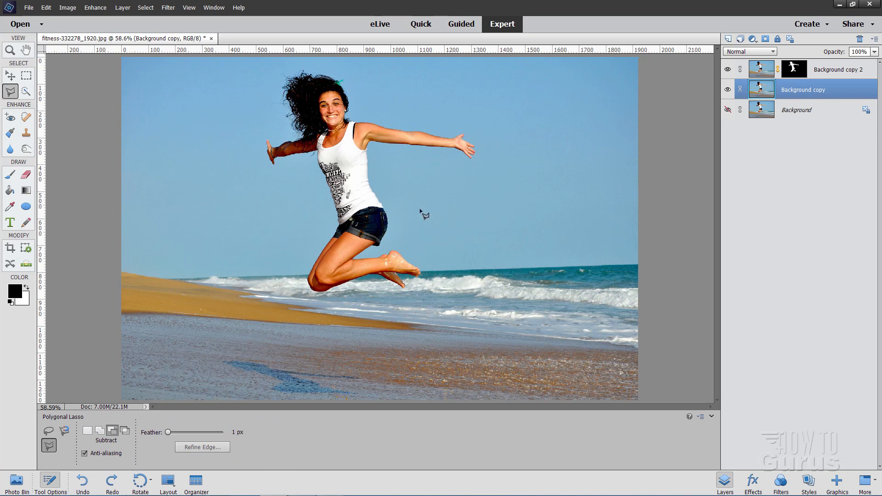
{"action": "mouse_move", "coordinate": [528, 395]}
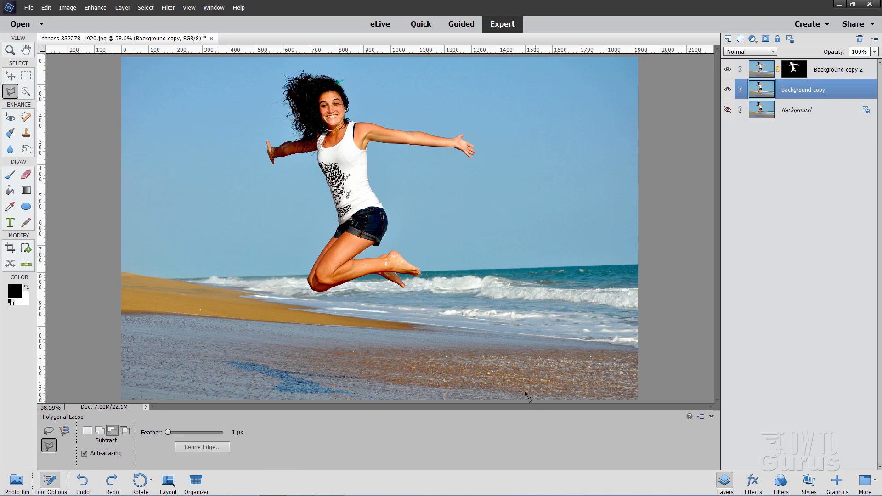
{"action": "mouse_move", "coordinate": [236, 368]}
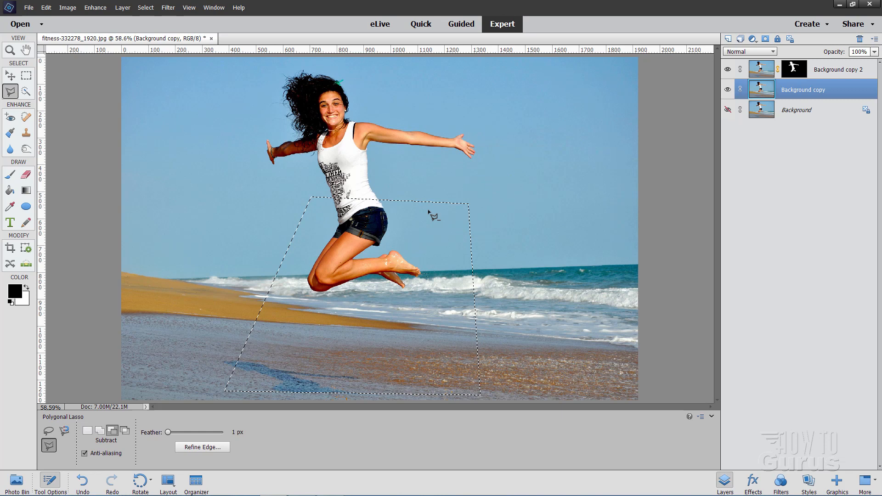
{"action": "mouse_move", "coordinate": [270, 316]}
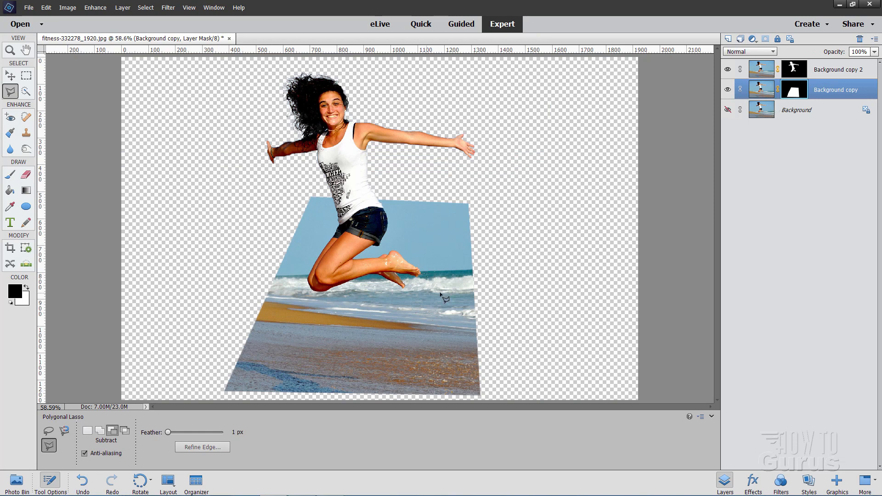
{"action": "mouse_move", "coordinate": [495, 364]}
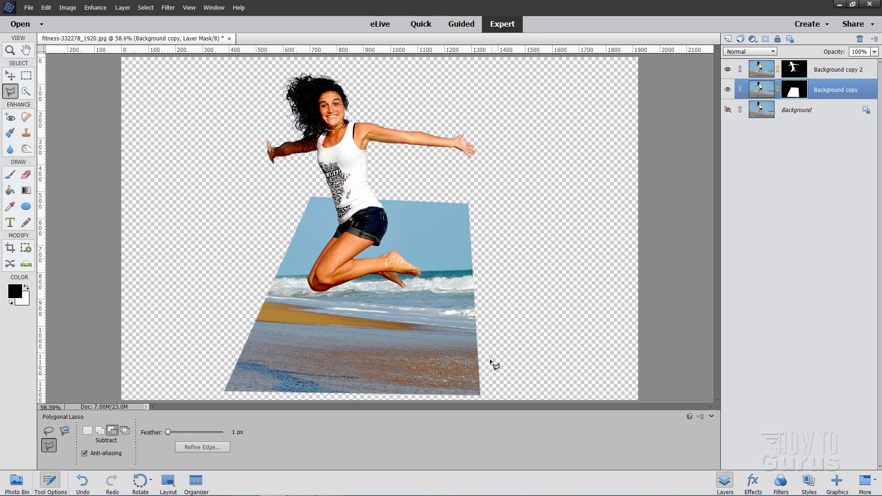
{"action": "mouse_move", "coordinate": [630, 164]}
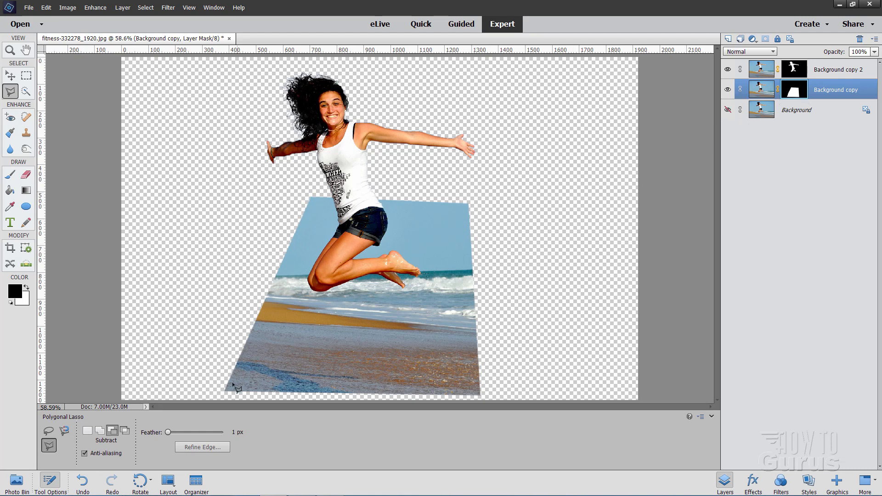
Step: Alt-show the Background copy mask alone and Magic Wand its white tilted frame shape
{"action": "left_click", "coordinate": [10, 75]}
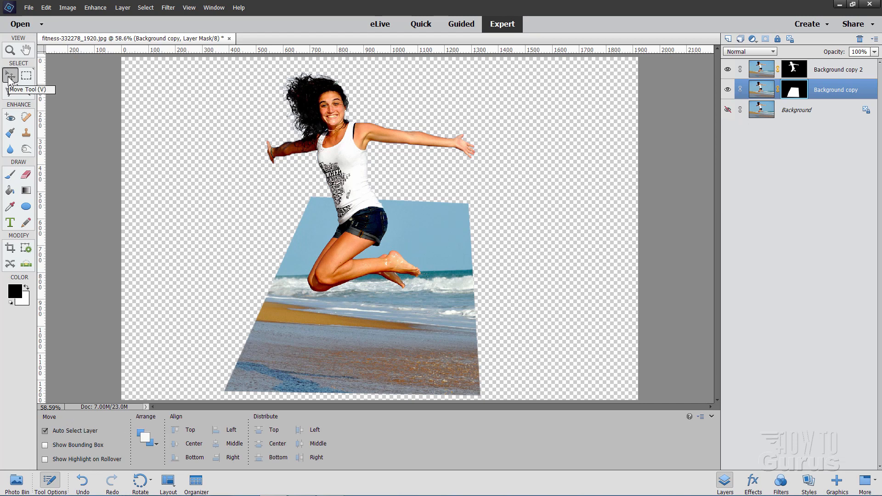
{"action": "key", "text": "Alt"}
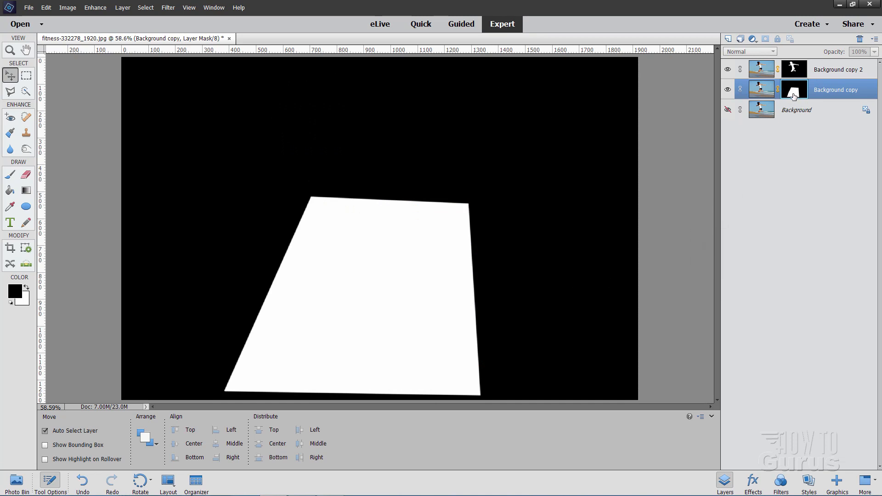
{"action": "left_click", "coordinate": [26, 91]}
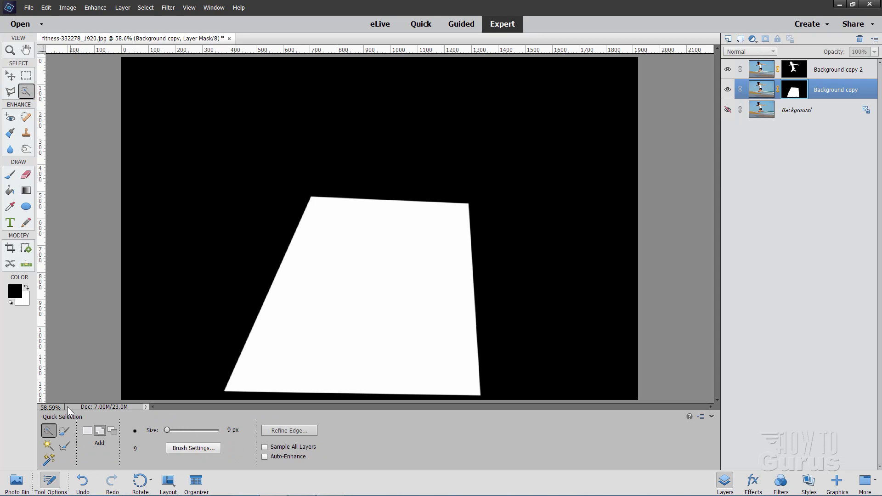
{"action": "left_click", "coordinate": [26, 91]}
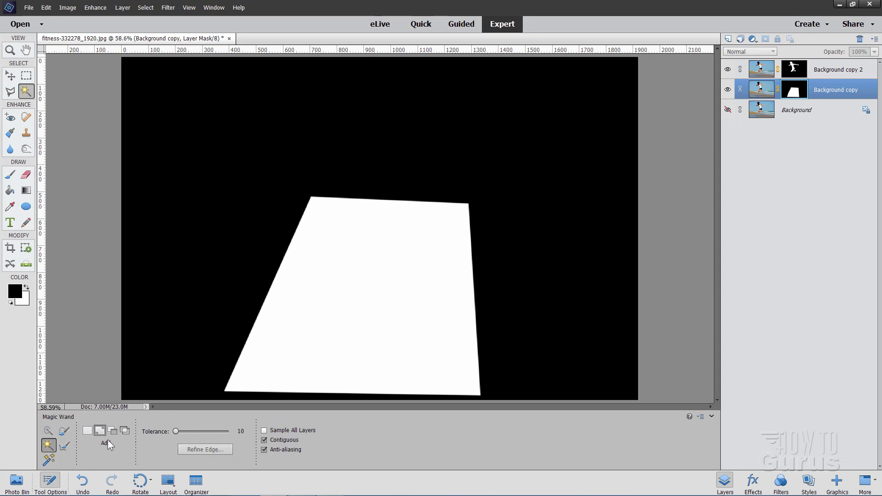
{"action": "left_click", "coordinate": [272, 349]}
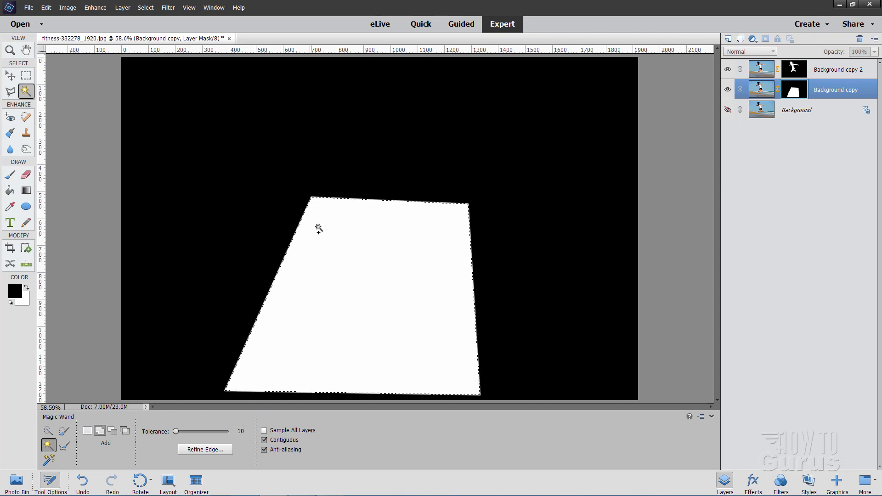
{"action": "mouse_move", "coordinate": [260, 322]}
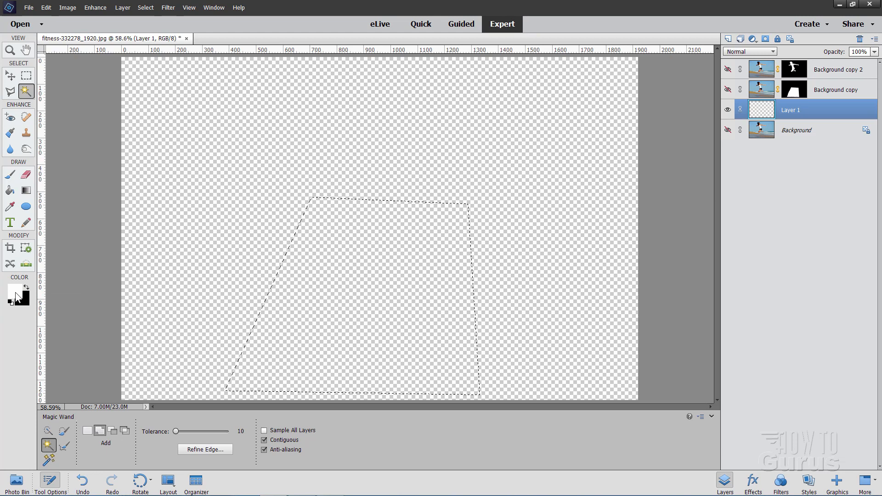
Step: Paint Bucket the tilted frame selection solid white on Layer 1, then return to moving layers and deselect
{"action": "left_click", "coordinate": [9, 190]}
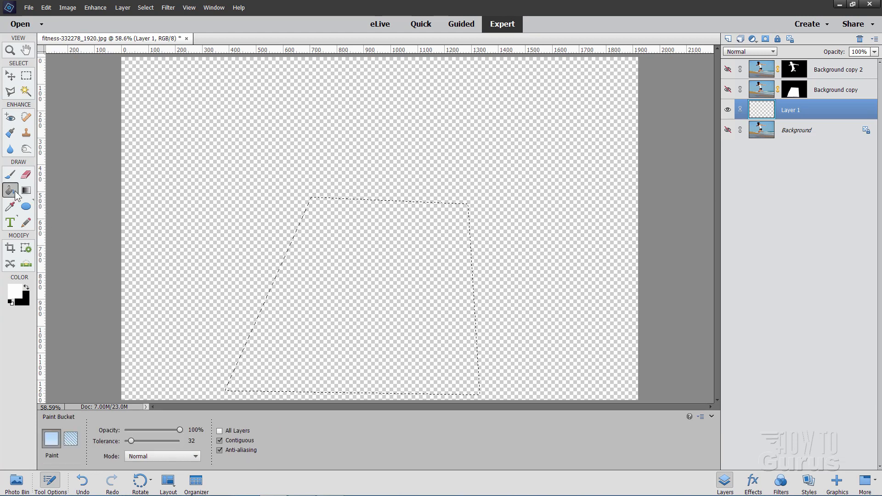
{"action": "left_click", "coordinate": [264, 382]}
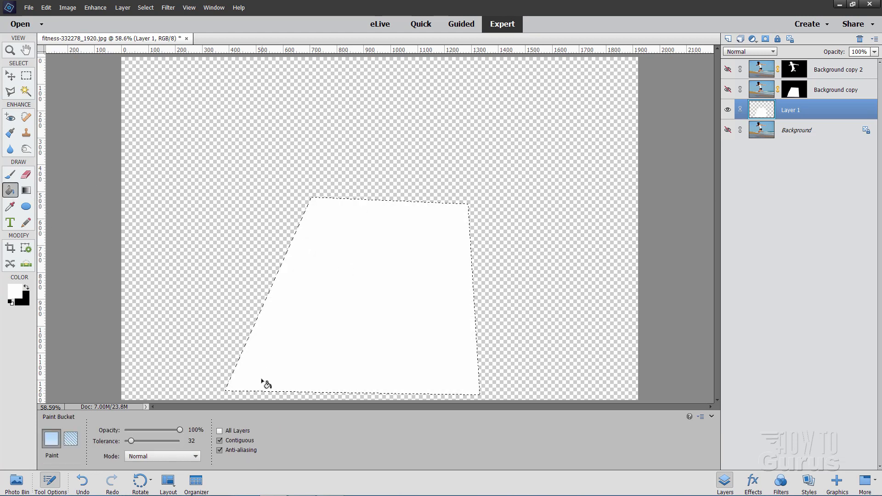
{"action": "left_click", "coordinate": [145, 8]}
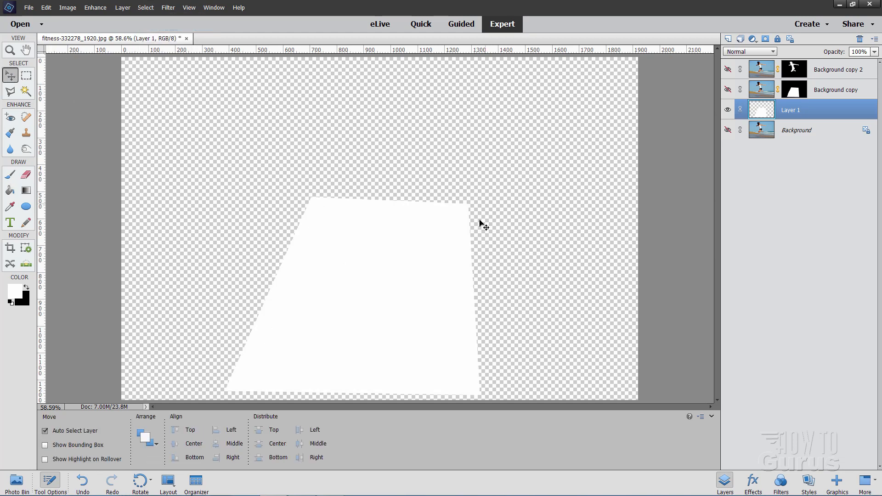
{"action": "left_click", "coordinate": [728, 89]}
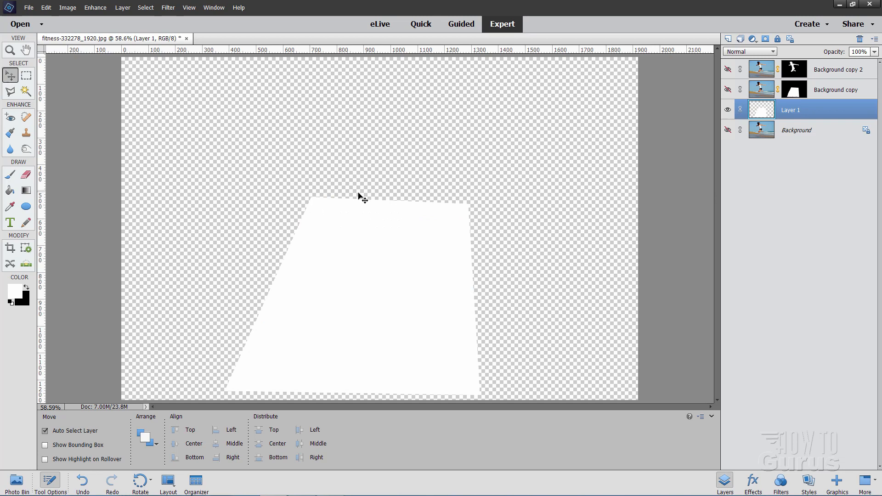
{"action": "mouse_move", "coordinate": [226, 392]}
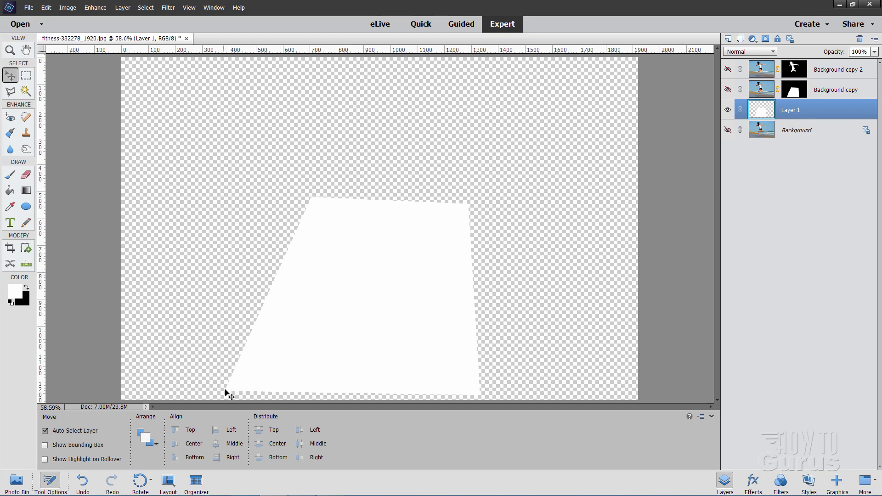
{"action": "mouse_move", "coordinate": [289, 189]}
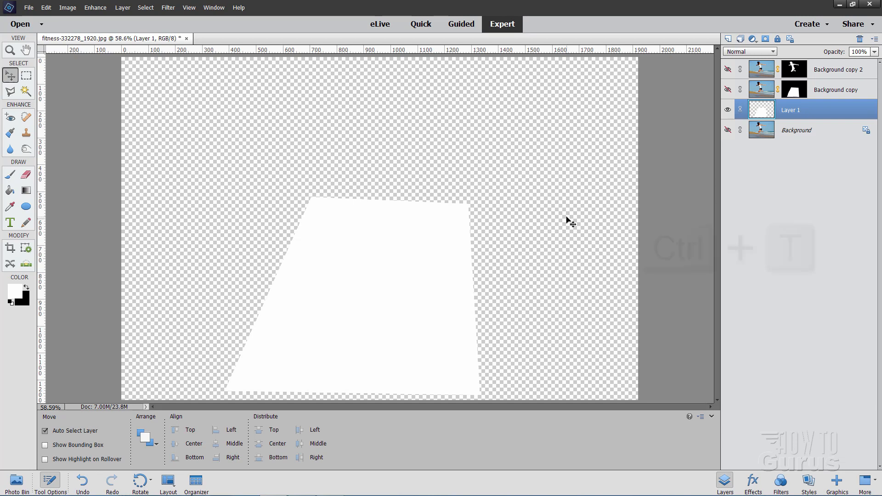
Step: Enlarge the white Layer 1 shape with Free Transform and reveal the masked beach photo, with Auto Select Layer on
{"action": "key", "text": "ctrl+t"}
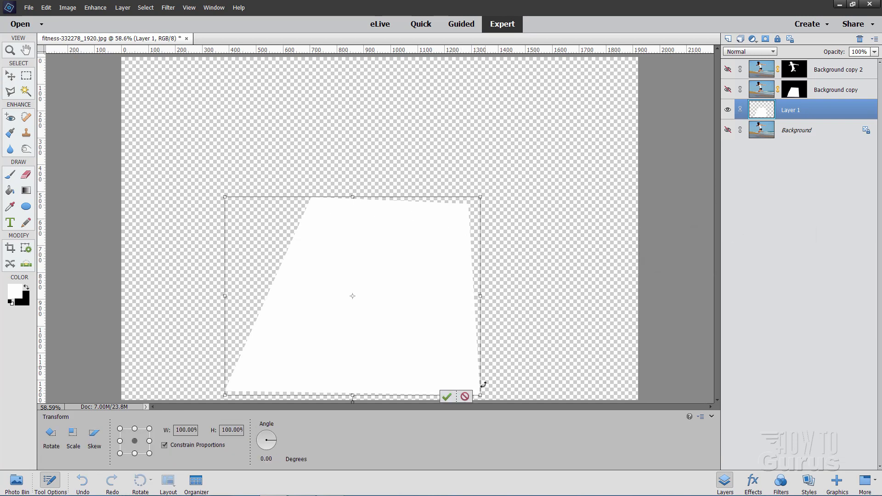
{"action": "mouse_move", "coordinate": [202, 466]}
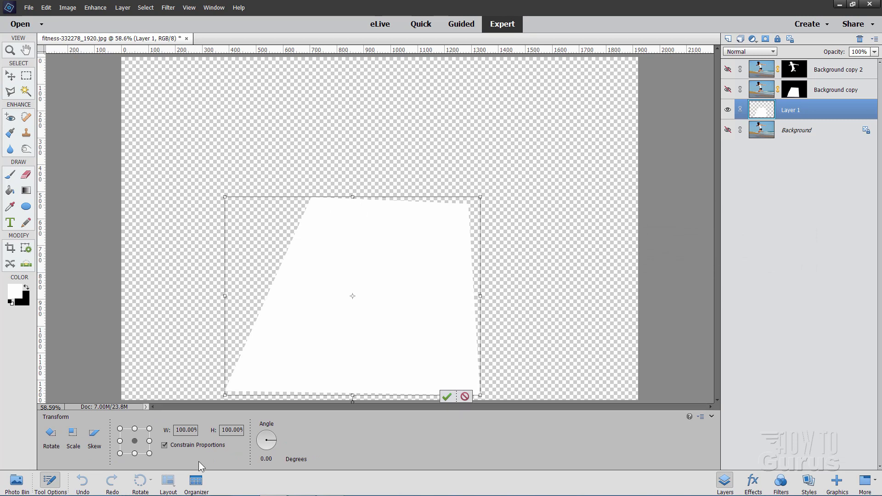
{"action": "mouse_move", "coordinate": [208, 443]}
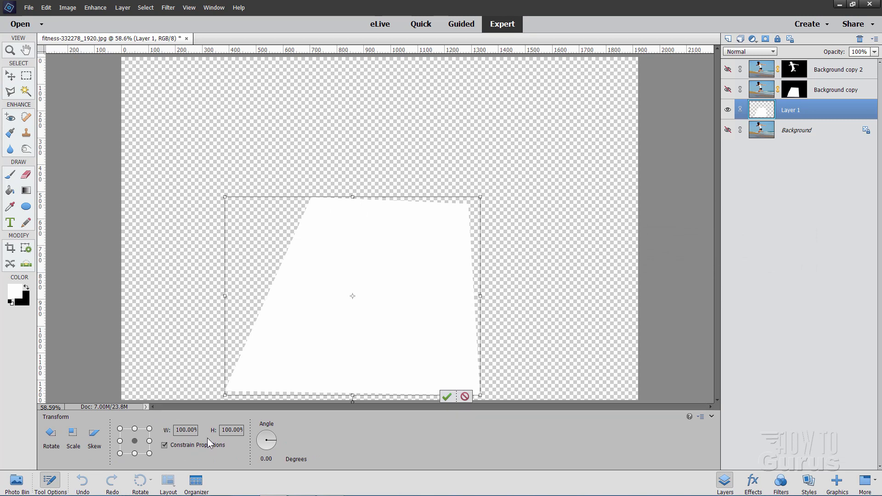
{"action": "mouse_move", "coordinate": [173, 456]}
{"action": "type", "text": "105"}
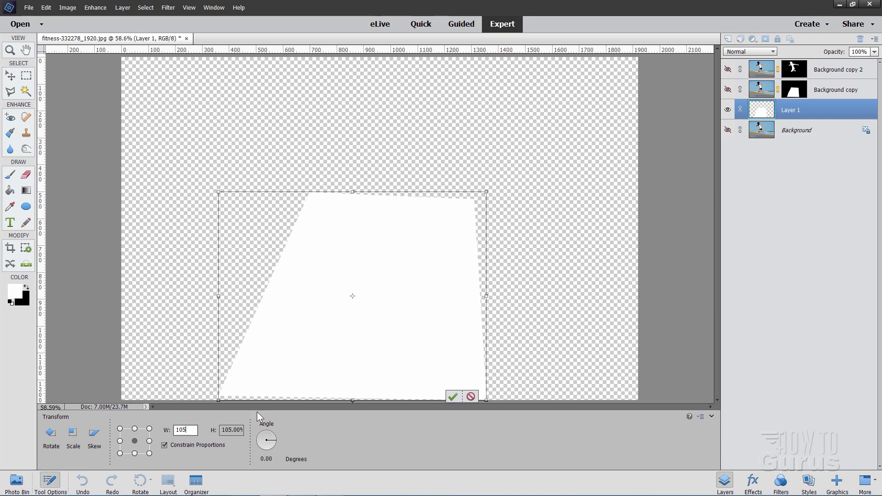
{"action": "left_click", "coordinate": [453, 397]}
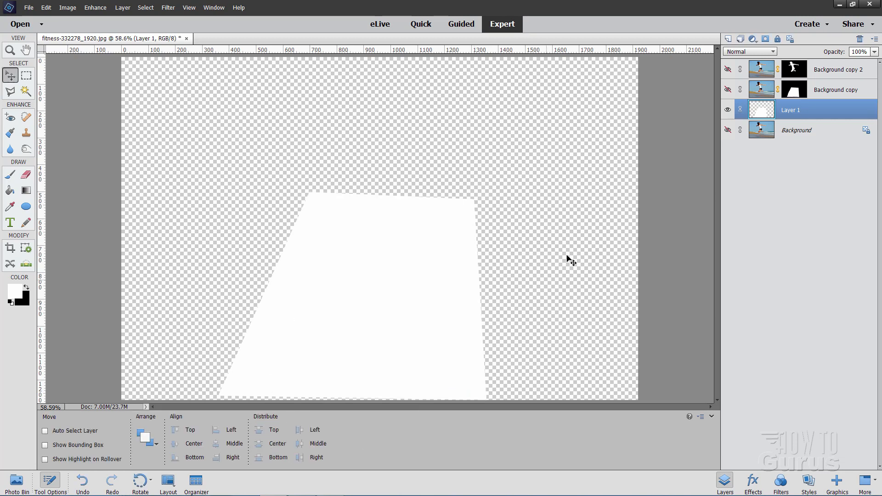
{"action": "left_click", "coordinate": [728, 89]}
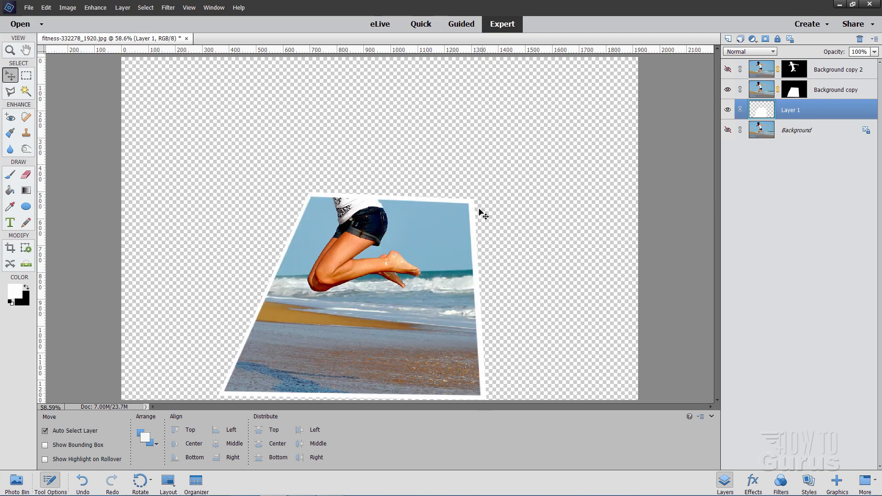
{"action": "left_click_drag", "start_coordinate": [480, 212], "coordinate": [488, 395]}
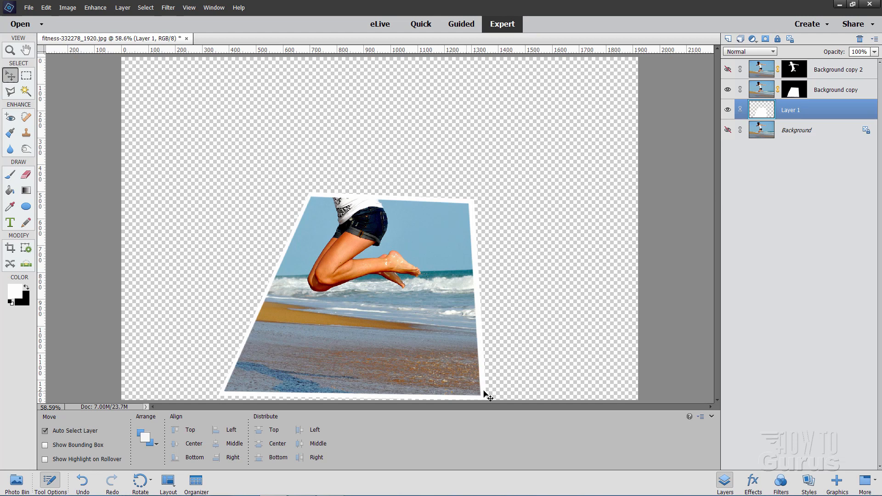
{"action": "mouse_move", "coordinate": [351, 194]}
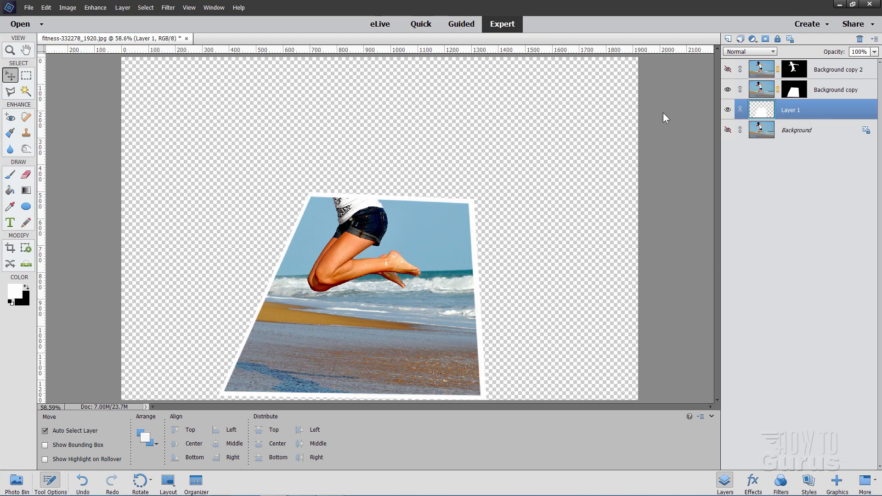
Step: Add a Drop Shadow to the white frame layer via Layer Style > Style Settings
{"action": "left_click", "coordinate": [122, 8]}
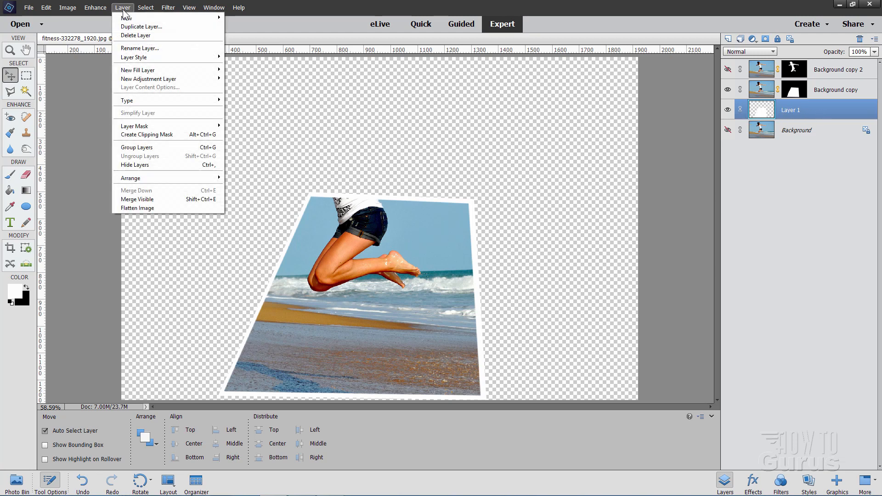
{"action": "mouse_move", "coordinate": [133, 57]}
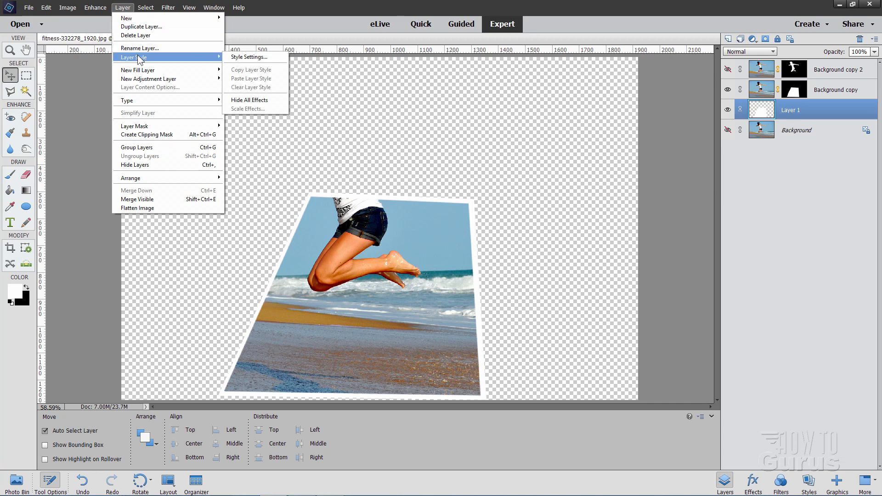
{"action": "left_click", "coordinate": [248, 57]}
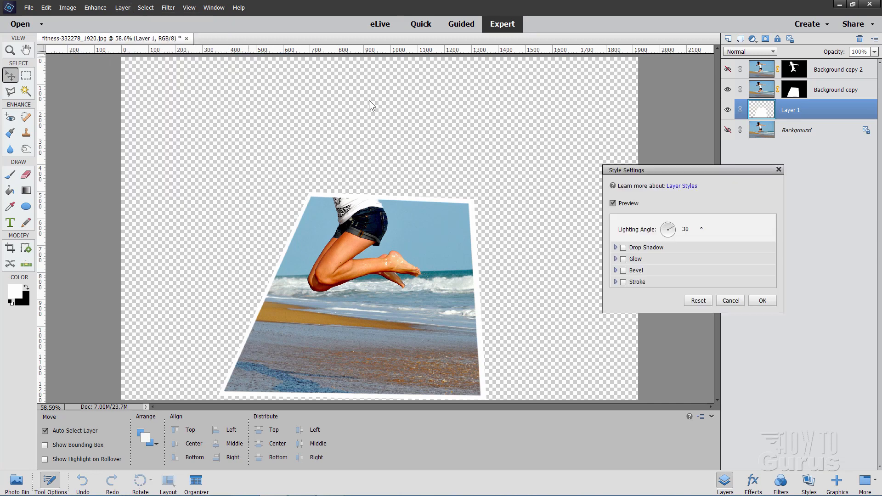
{"action": "left_click", "coordinate": [623, 247]}
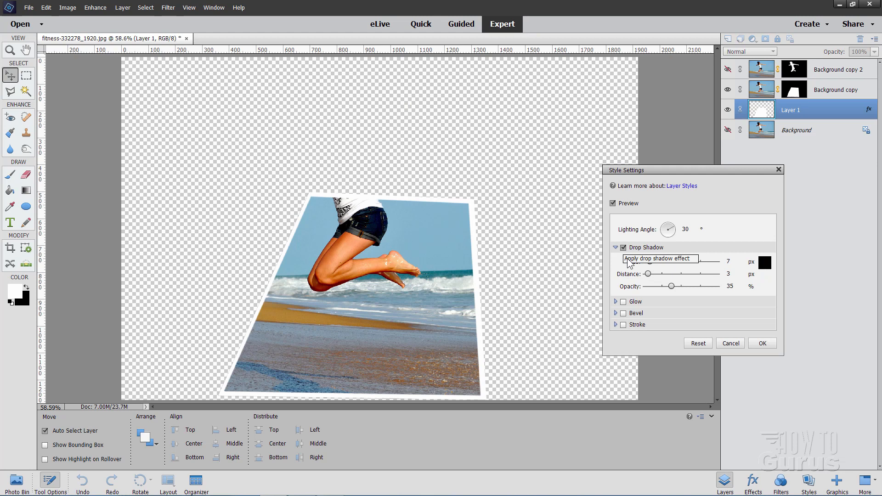
{"action": "mouse_move", "coordinate": [646, 272]}
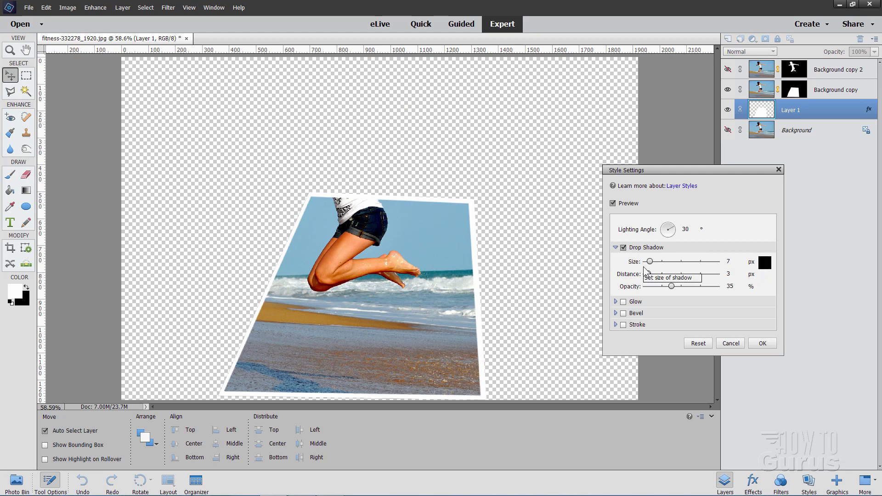
{"action": "mouse_move", "coordinate": [646, 276]}
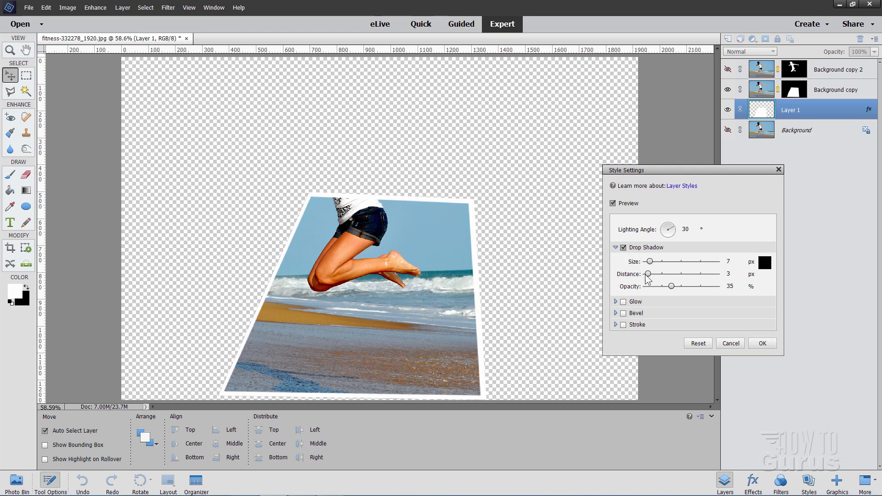
Step: Set the drop shadow to size 35 px and distance 214, cast far to the frame's right
{"action": "left_click_drag", "start_coordinate": [647, 274], "coordinate": [674, 274]}
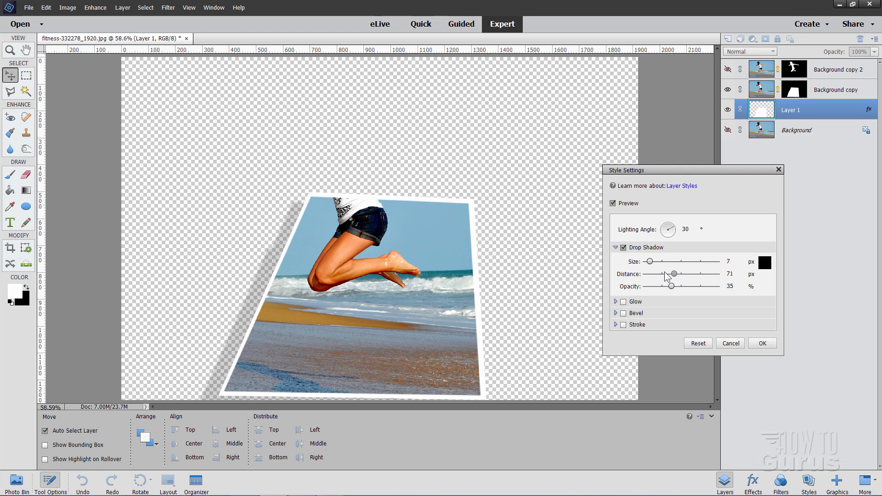
{"action": "left_click_drag", "start_coordinate": [674, 274], "coordinate": [681, 274]}
{"action": "type", "text": "145"}
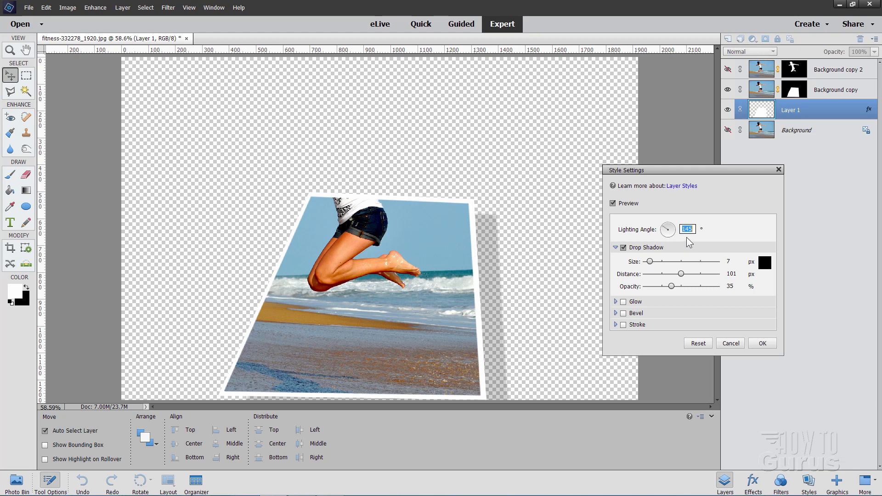
{"action": "mouse_move", "coordinate": [696, 242]}
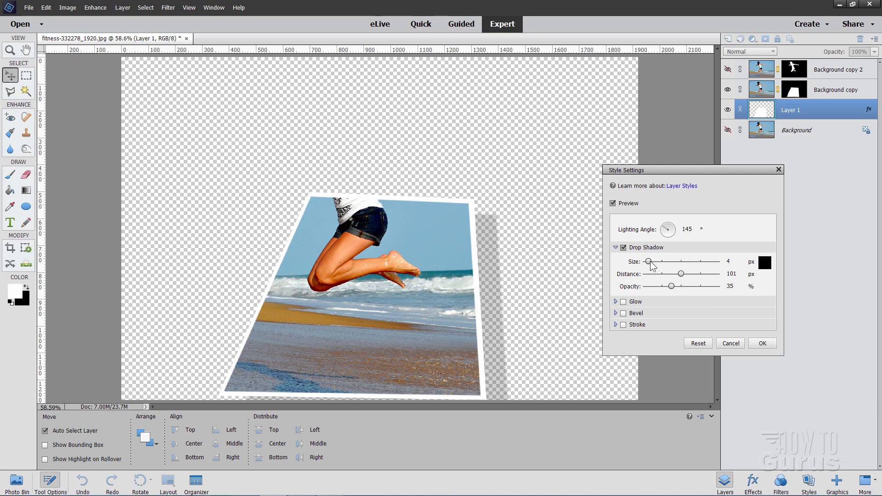
{"action": "left_click_drag", "start_coordinate": [648, 262], "coordinate": [660, 262]}
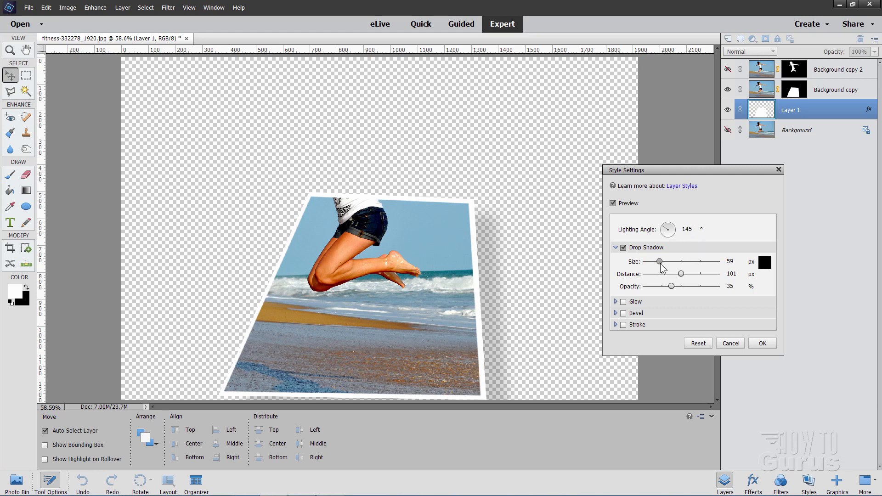
{"action": "left_click_drag", "start_coordinate": [660, 262], "coordinate": [654, 262]}
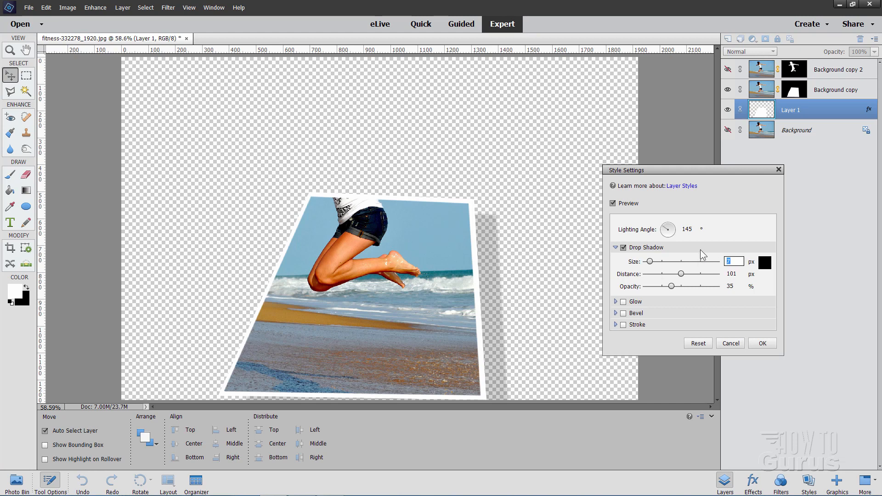
{"action": "left_click_drag", "start_coordinate": [648, 261], "coordinate": [654, 261]}
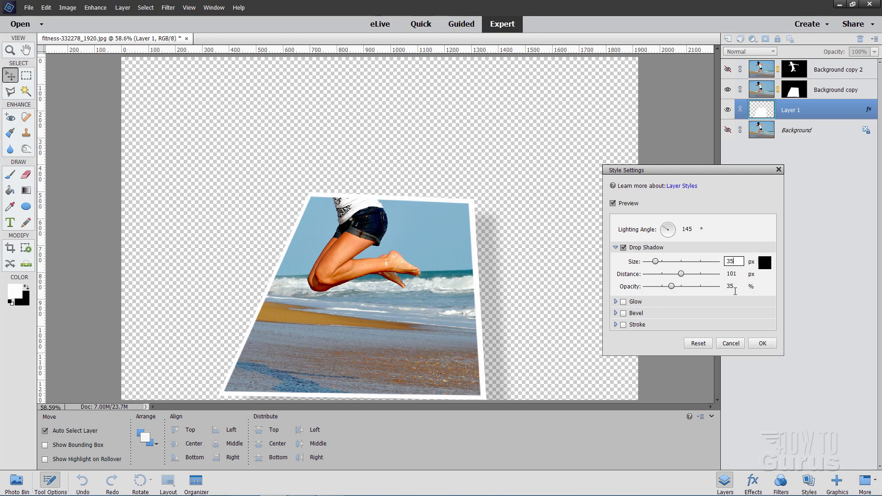
{"action": "left_click_drag", "start_coordinate": [681, 274], "coordinate": [686, 274]}
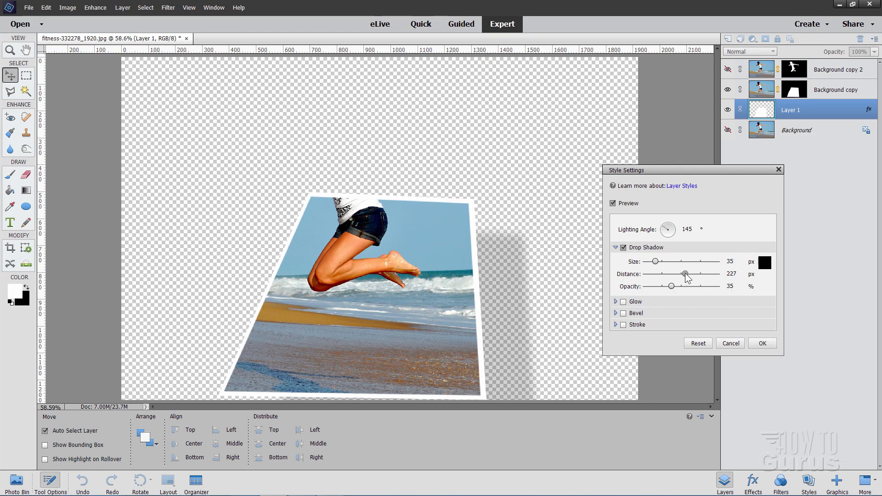
{"action": "left_click_drag", "start_coordinate": [670, 273], "coordinate": [685, 274]}
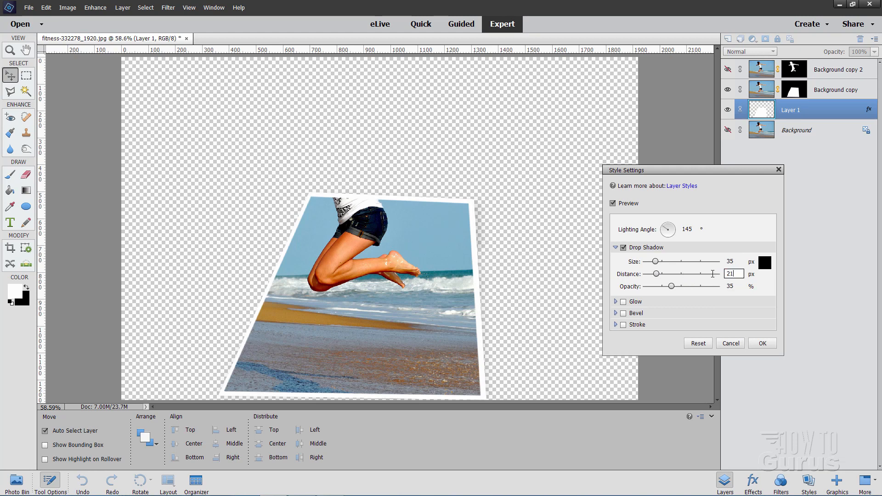
{"action": "type", "text": "214"}
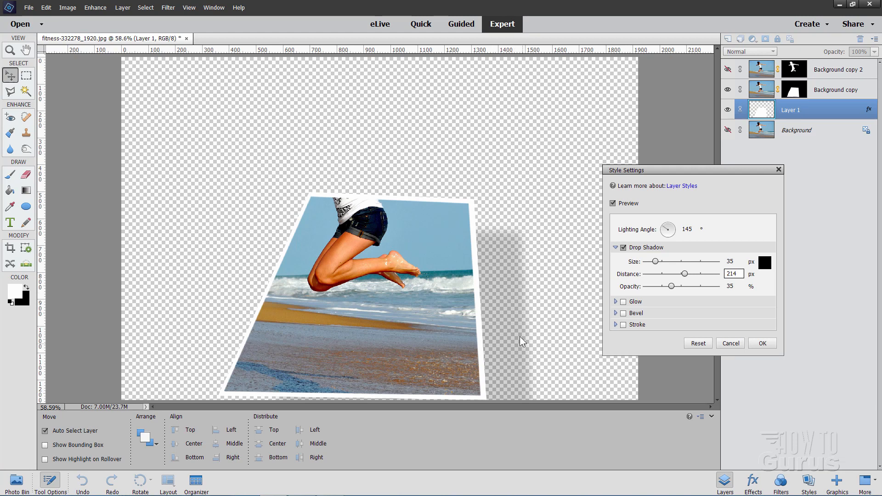
{"action": "mouse_move", "coordinate": [707, 301]}
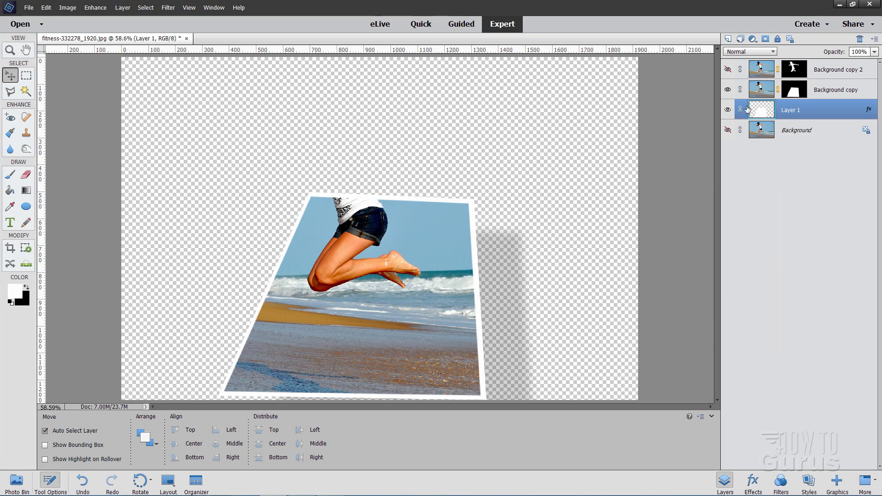
Step: Make the Background copy 2 layer visible so the cut-out girl bursts above the frame
{"action": "left_click", "coordinate": [727, 89]}
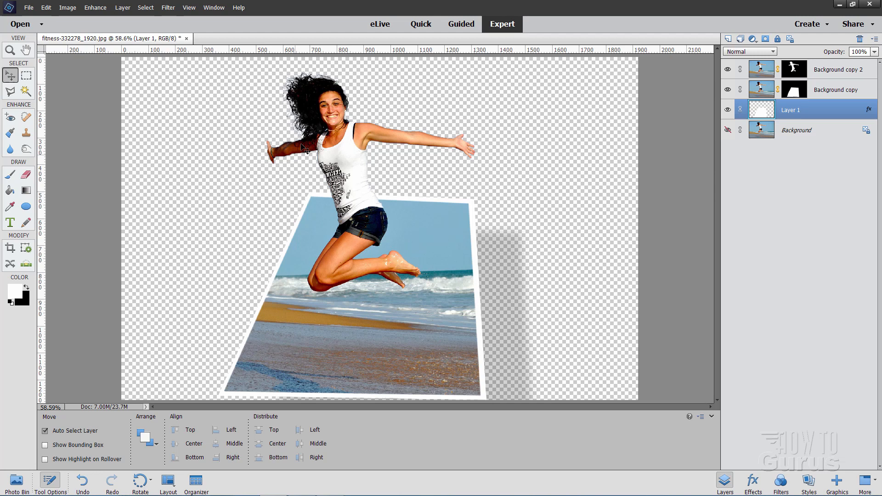
{"action": "mouse_move", "coordinate": [590, 382]}
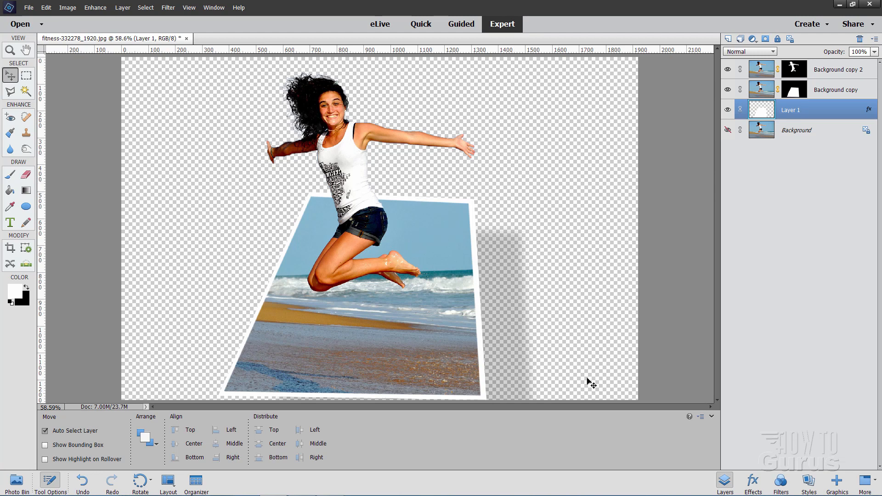
{"action": "mouse_move", "coordinate": [166, 320]}
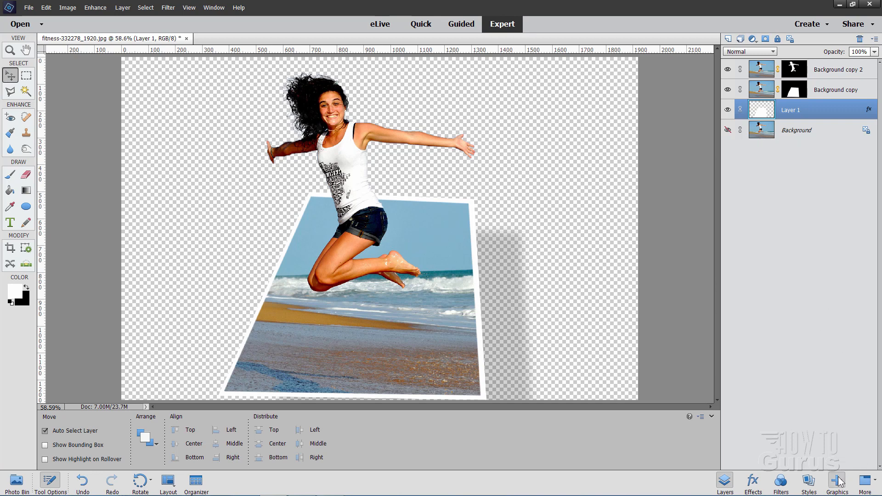
Step: Show the Graphics panel filtered to Backgrounds and browse its thumbnails
{"action": "left_click", "coordinate": [837, 484]}
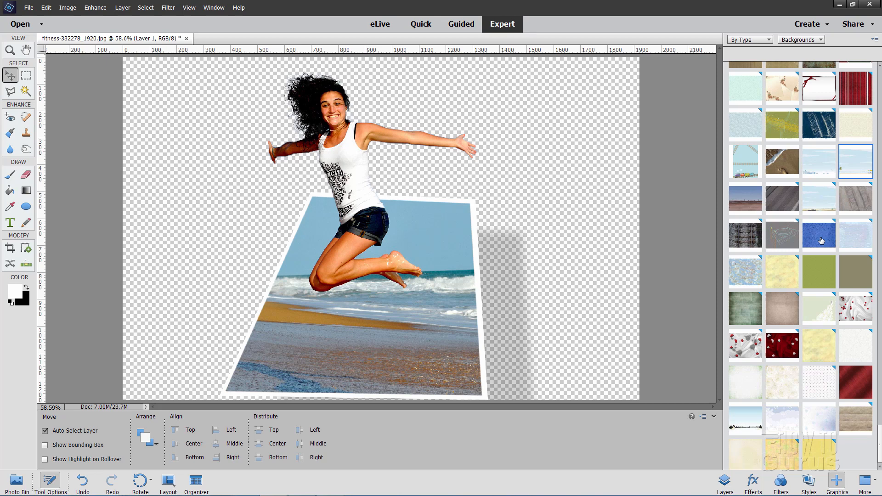
{"action": "left_click", "coordinate": [821, 40]}
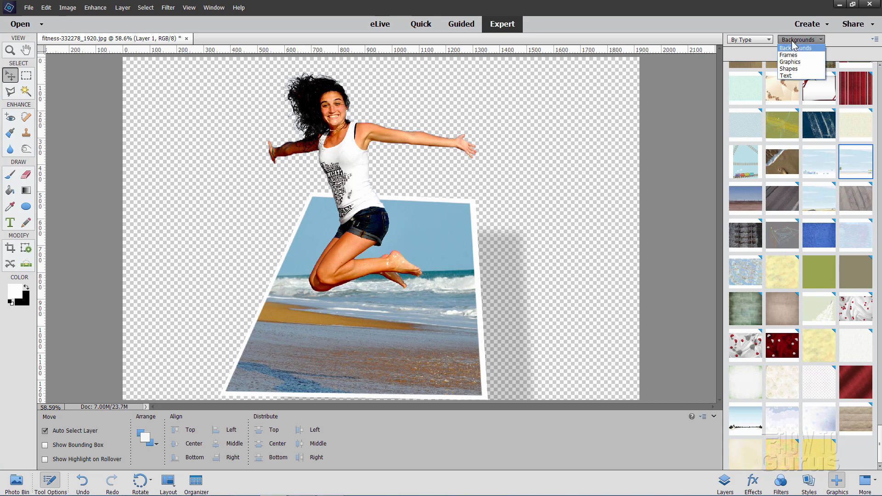
{"action": "left_click", "coordinate": [798, 47]}
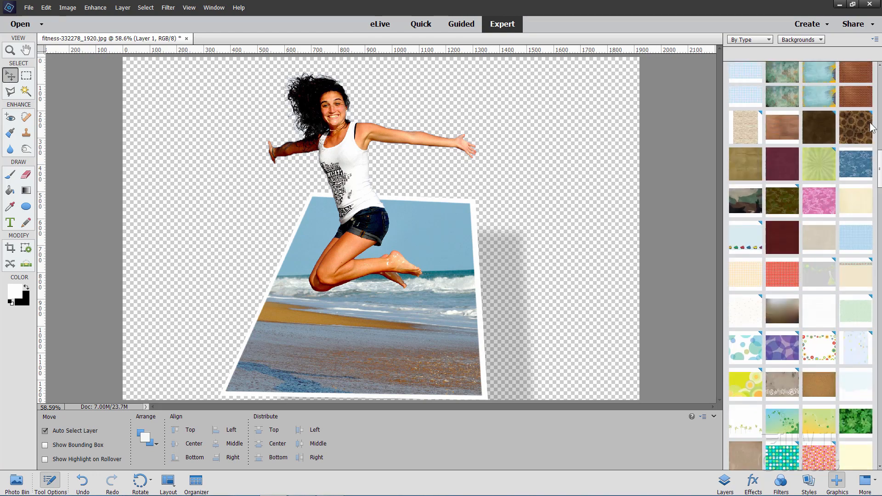
{"action": "scroll", "scroll_direction": "down", "scroll_amount": 3}
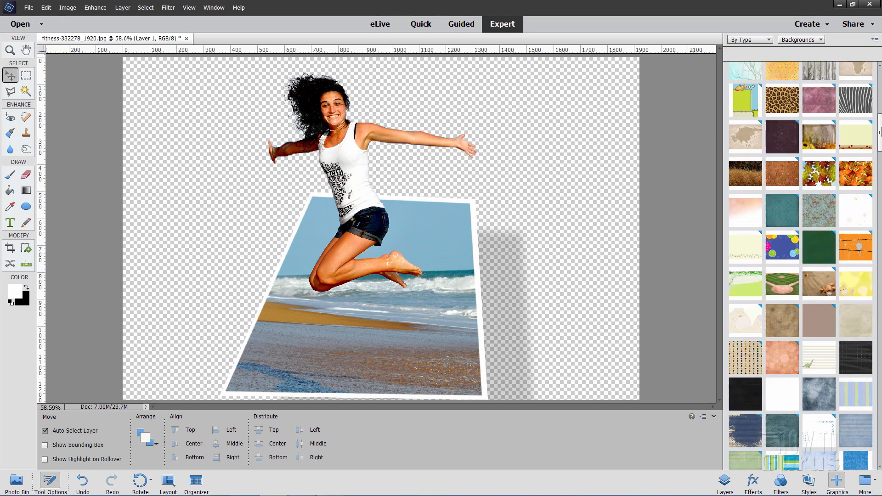
{"action": "scroll", "scroll_direction": "down", "scroll_amount": 3}
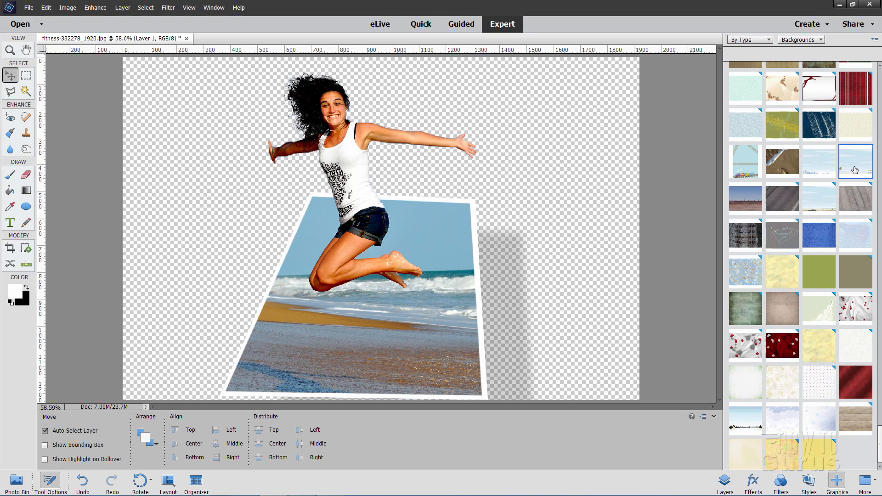
{"action": "mouse_move", "coordinate": [853, 166]}
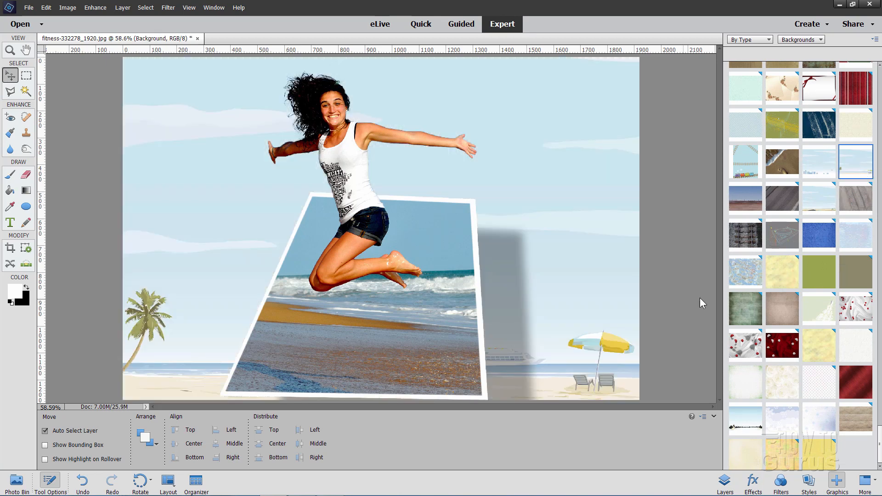
{"action": "mouse_move", "coordinate": [207, 246]}
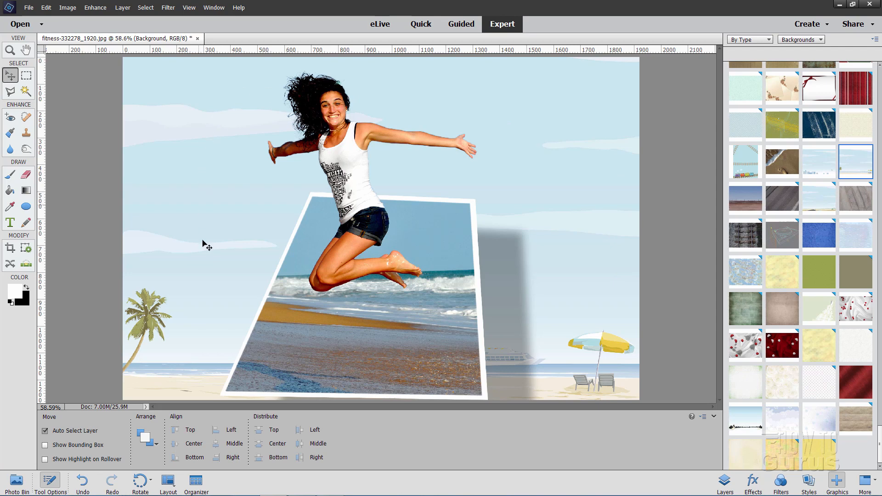
{"action": "mouse_move", "coordinate": [652, 363]}
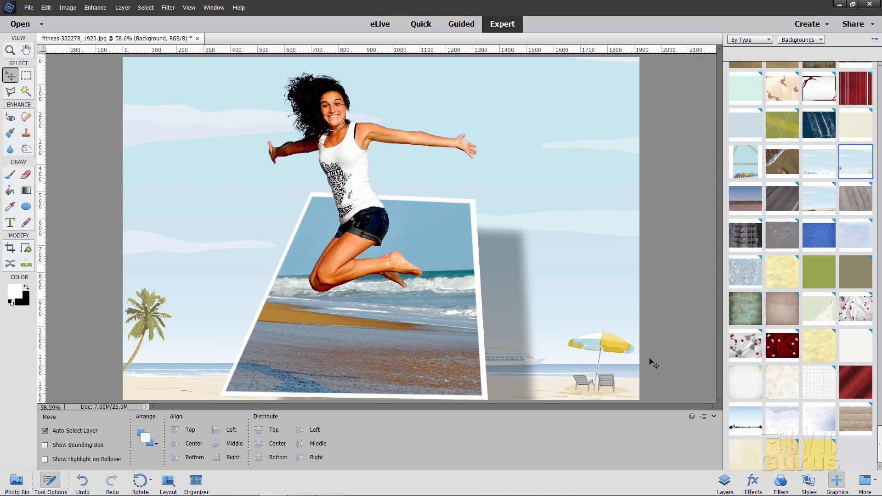
{"action": "mouse_move", "coordinate": [581, 298]}
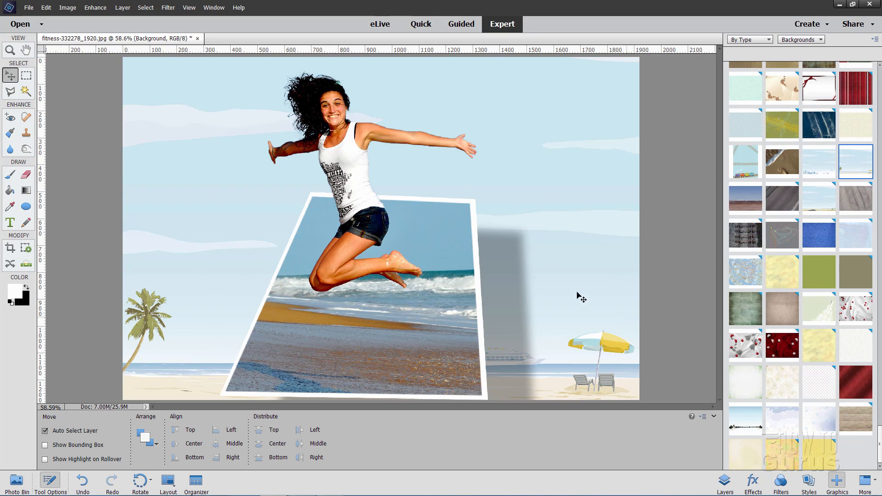
{"action": "mouse_move", "coordinate": [487, 125]}
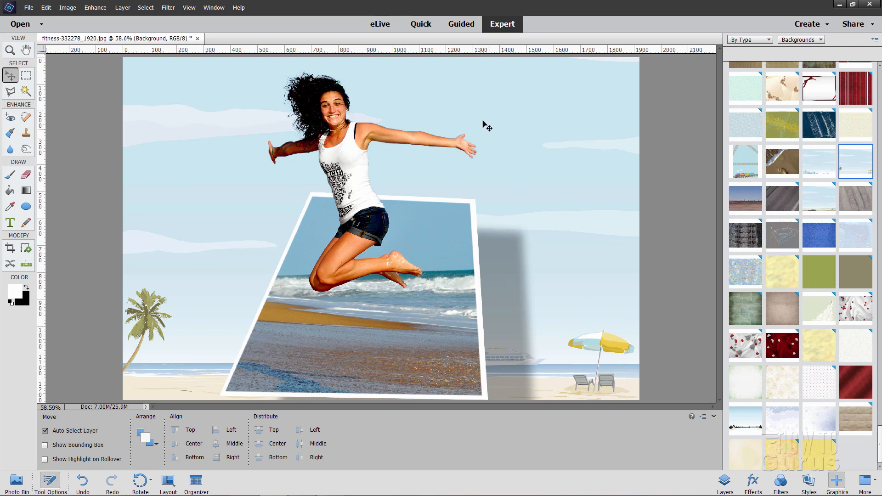
{"action": "mouse_move", "coordinate": [286, 175]}
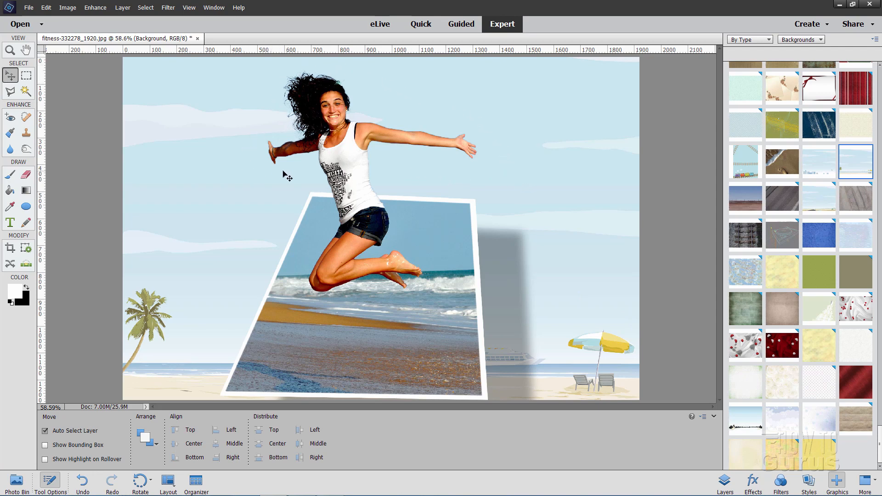
{"action": "mouse_move", "coordinate": [381, 147]}
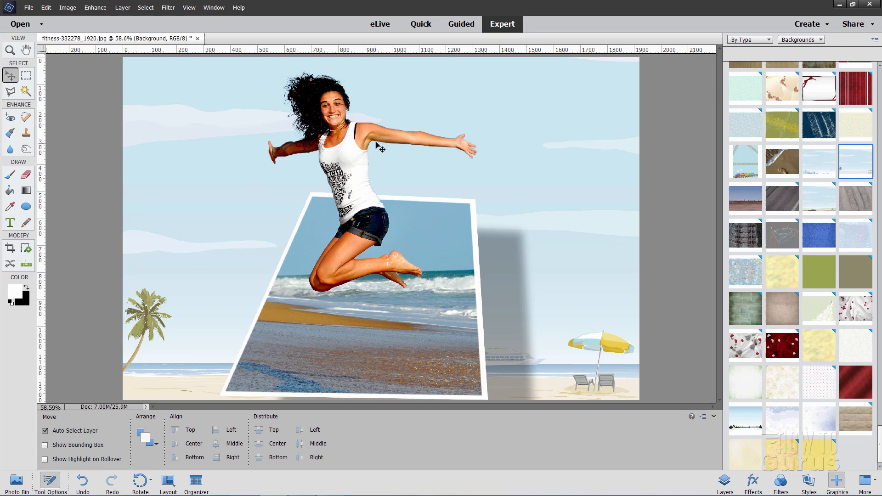
{"action": "mouse_move", "coordinate": [337, 189]}
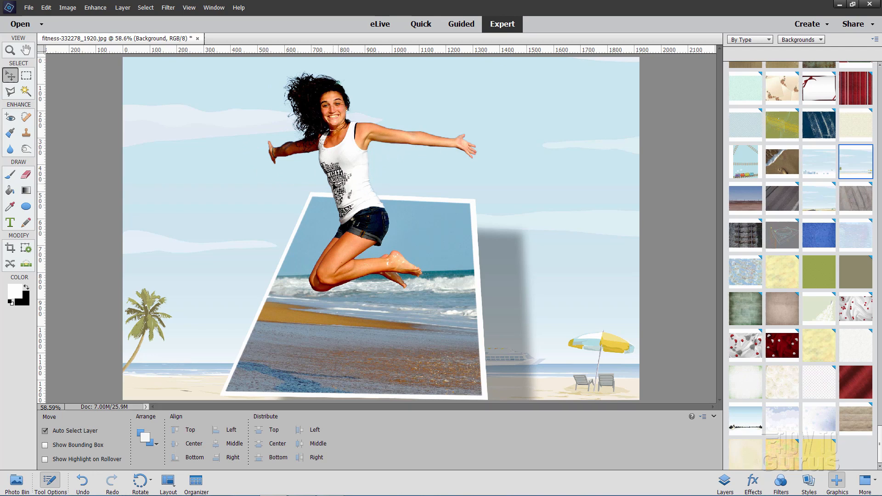
{"action": "mouse_move", "coordinate": [337, 188]}
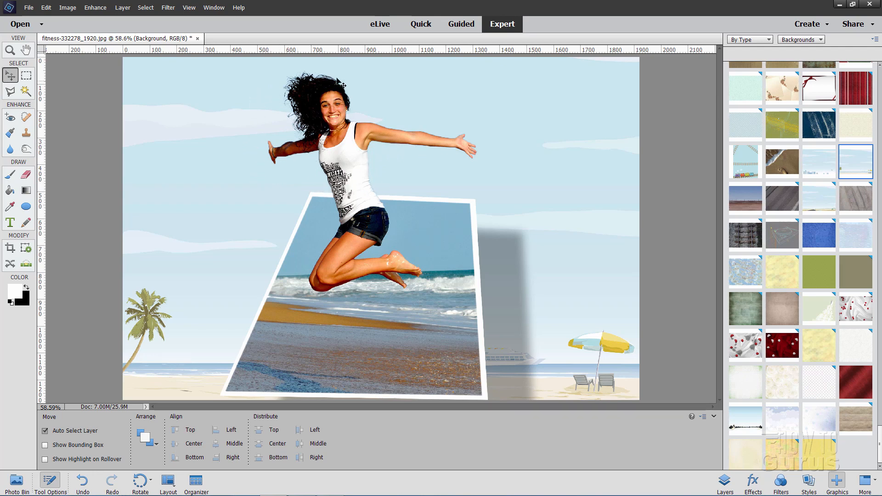
{"action": "mouse_move", "coordinate": [281, 63]}
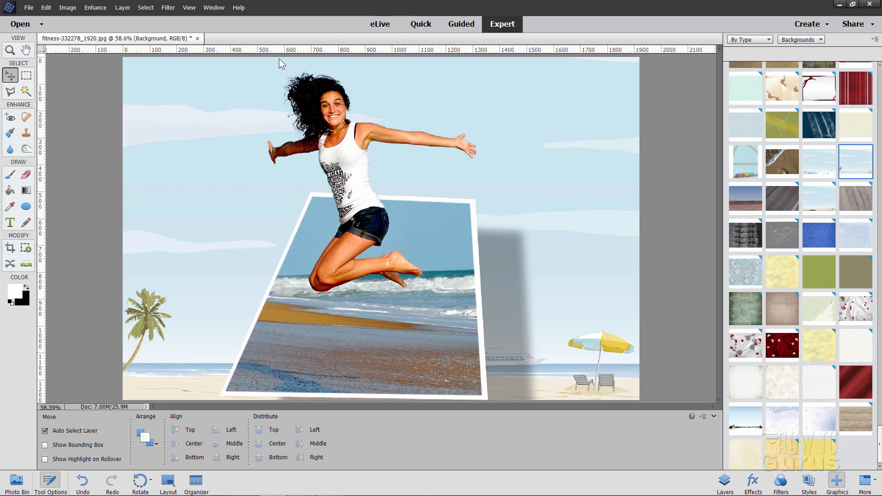
{"action": "mouse_move", "coordinate": [442, 187]}
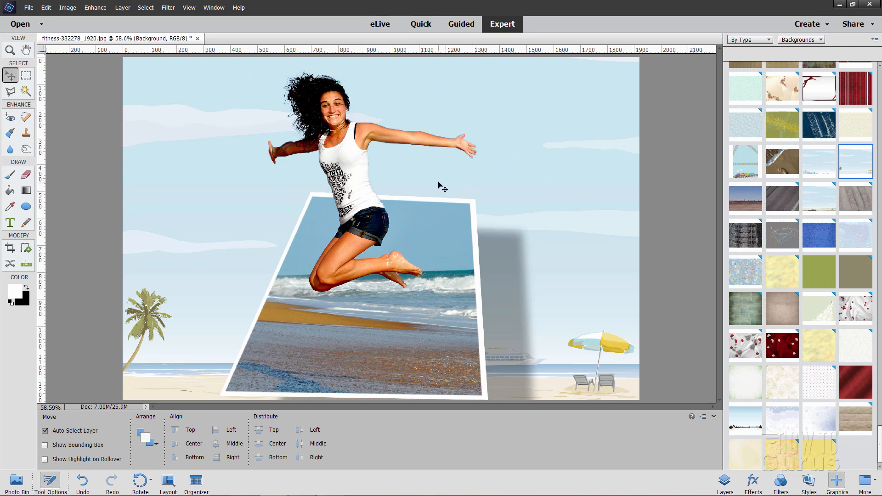
{"action": "mouse_move", "coordinate": [480, 186]}
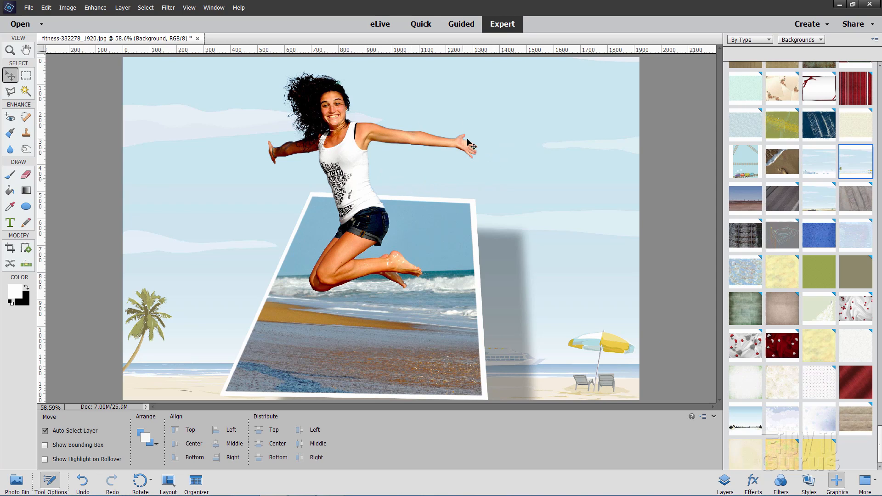
{"action": "mouse_move", "coordinate": [440, 224]}
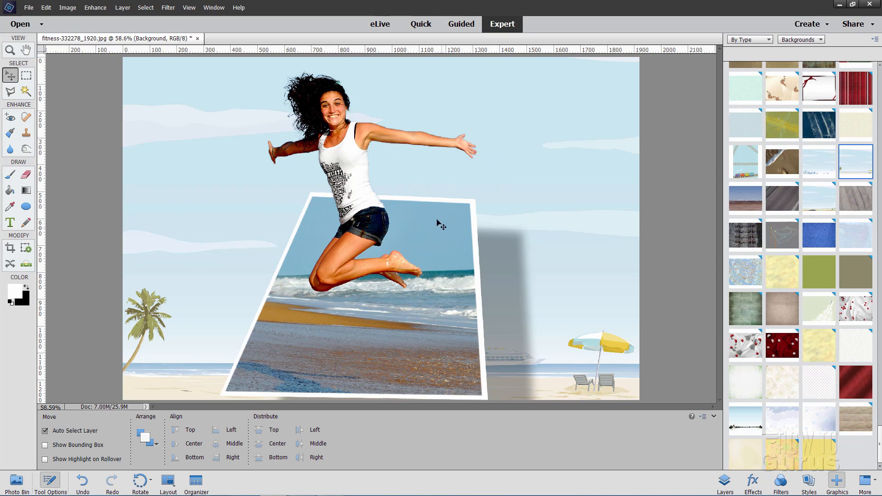
{"action": "mouse_move", "coordinate": [505, 116]}
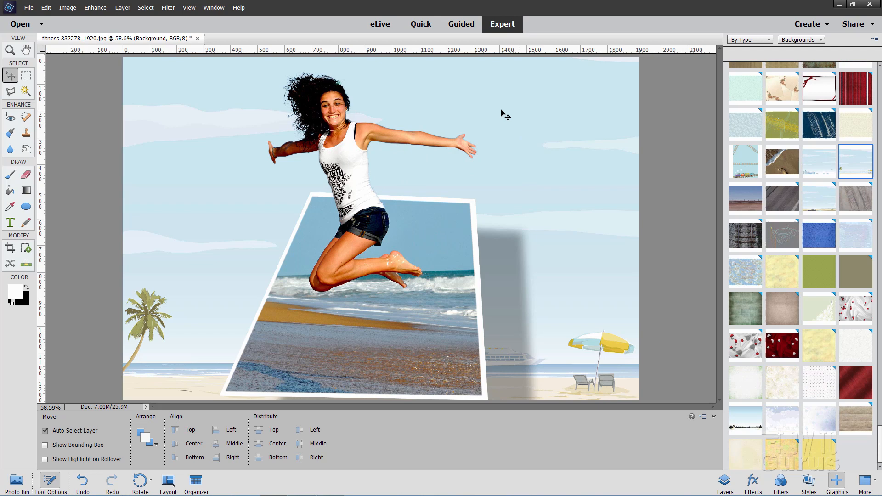
{"action": "mouse_move", "coordinate": [265, 99]}
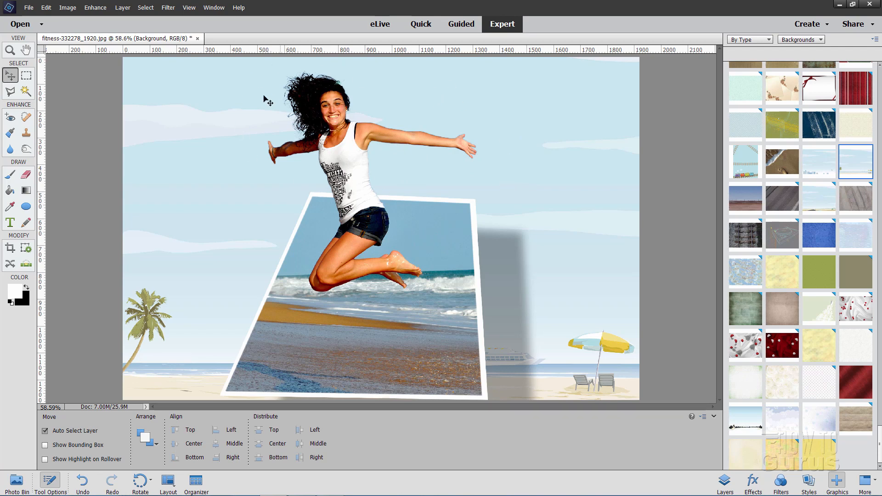
{"action": "mouse_move", "coordinate": [252, 247]}
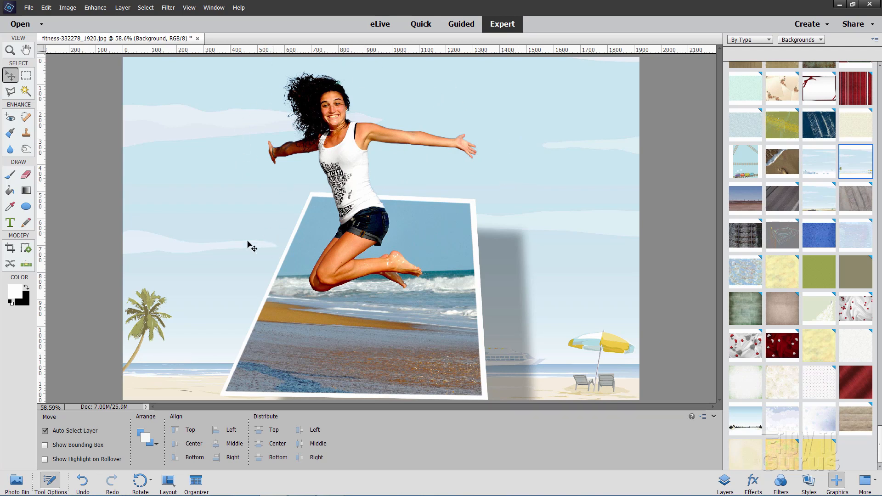
{"action": "mouse_move", "coordinate": [660, 230]}
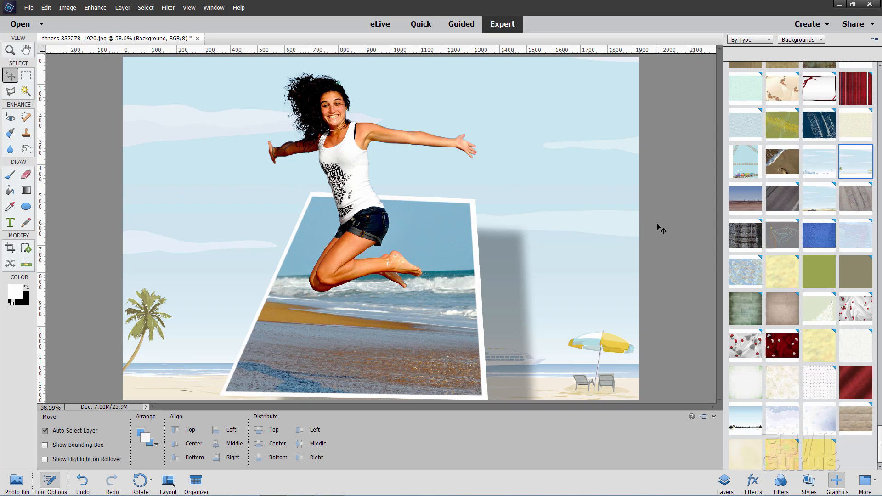
{"action": "mouse_move", "coordinate": [672, 213]}
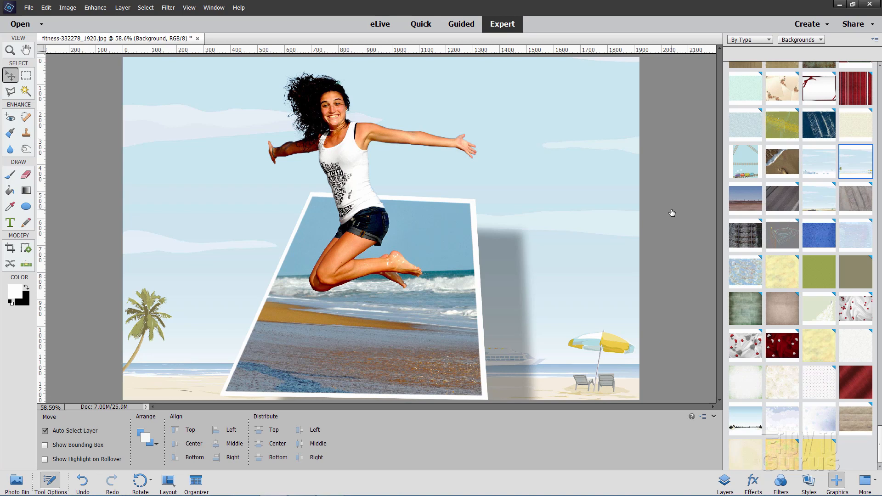
{"action": "mouse_move", "coordinate": [257, 215]}
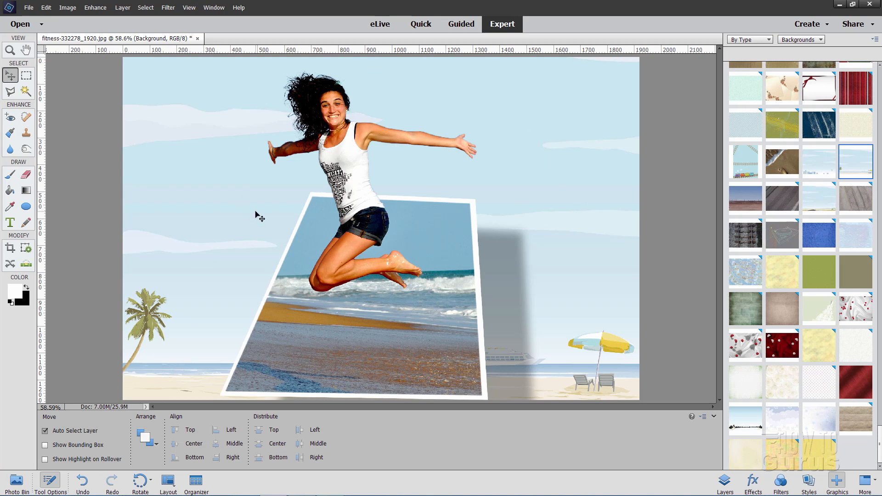
{"action": "mouse_move", "coordinate": [181, 298]}
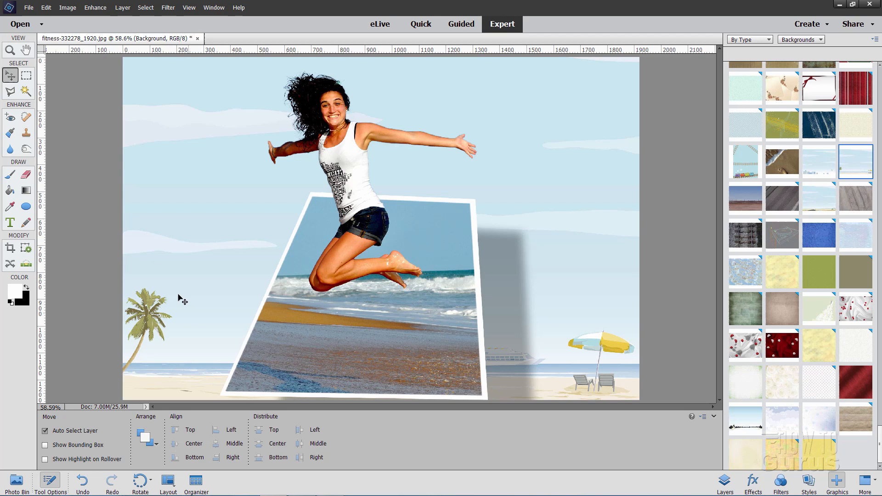
{"action": "mouse_move", "coordinate": [583, 134]}
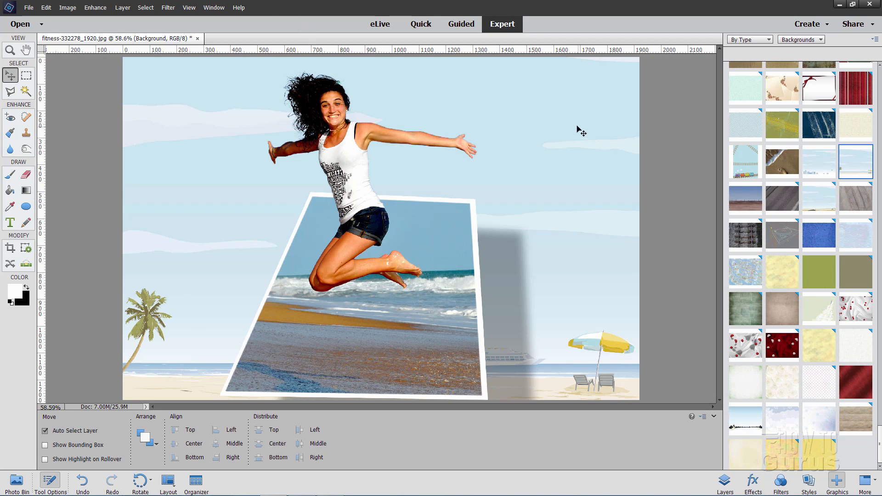
{"action": "mouse_move", "coordinate": [565, 138]}
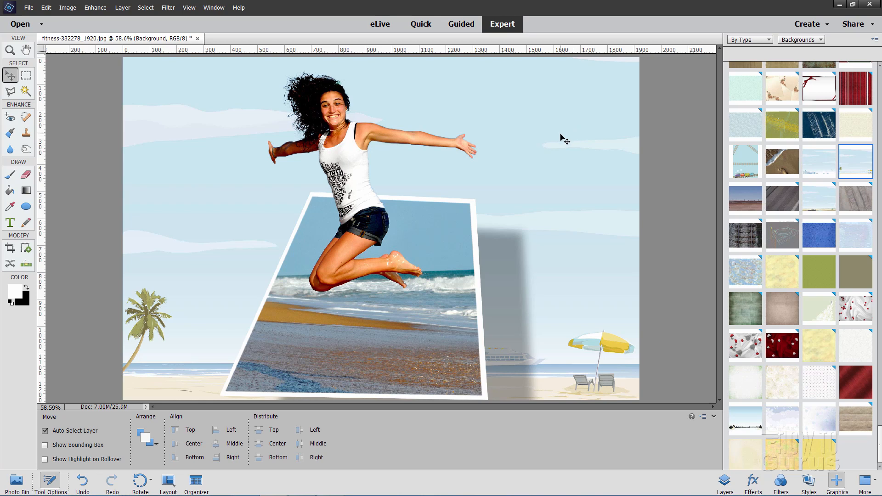
{"action": "mouse_move", "coordinate": [254, 254]}
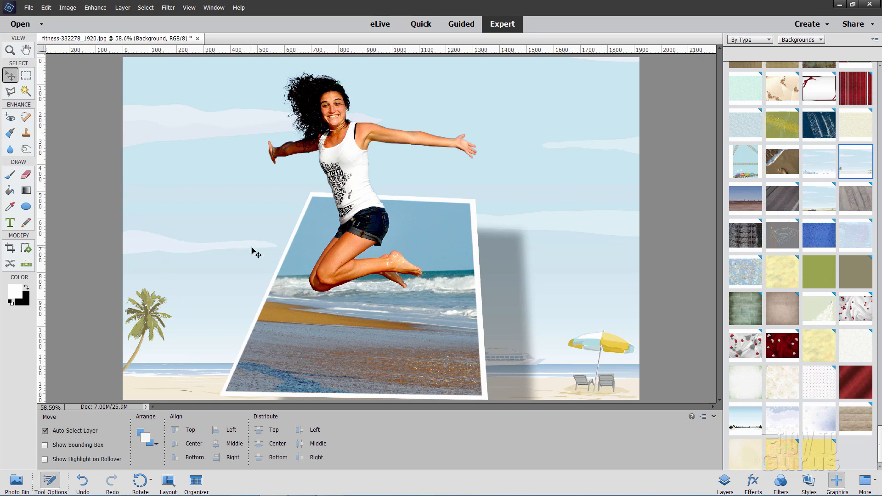
{"action": "mouse_move", "coordinate": [79, 194]}
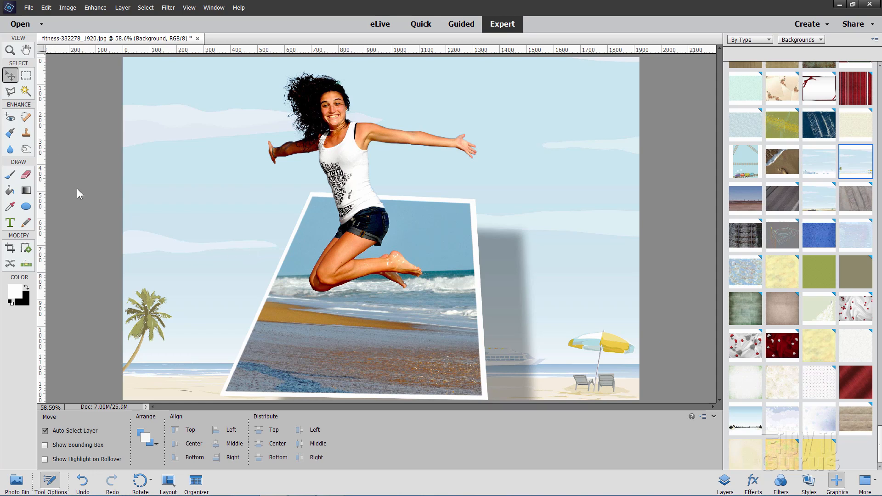
{"action": "mouse_move", "coordinate": [89, 199]}
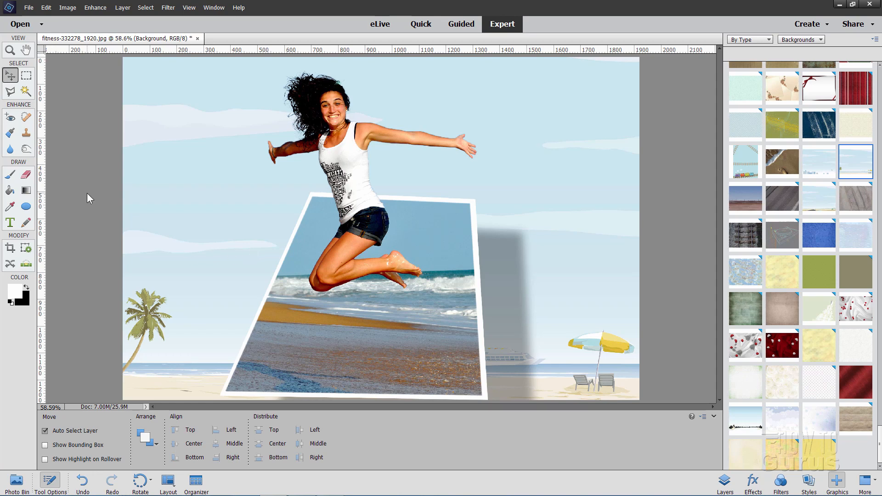